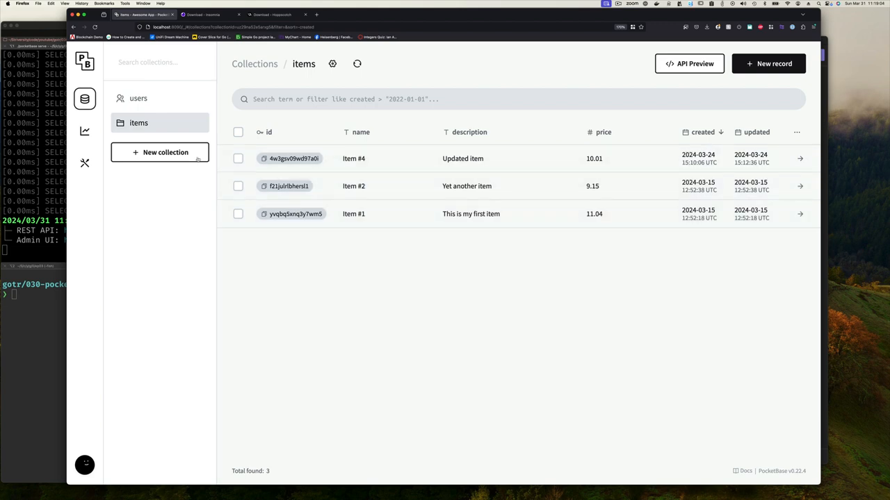
mouse_move(157, 98)
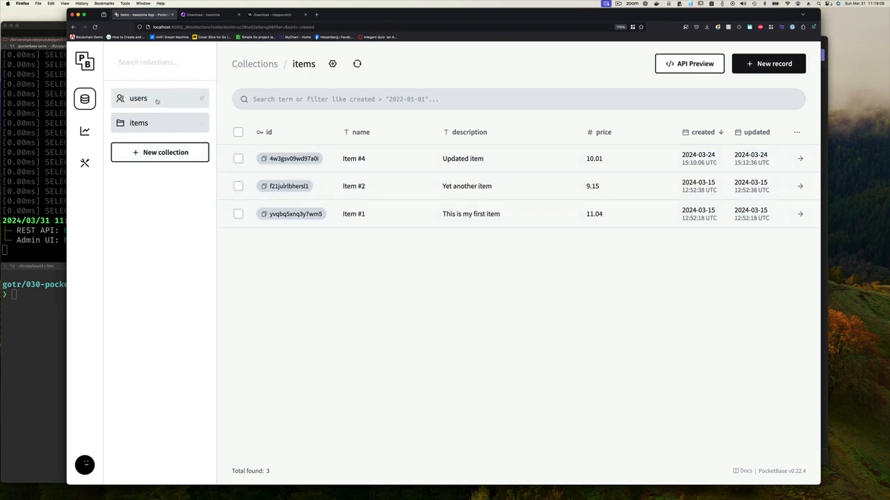
Step: Show the users collection in PocketBase and bring up its API preview
left_click(137, 98)
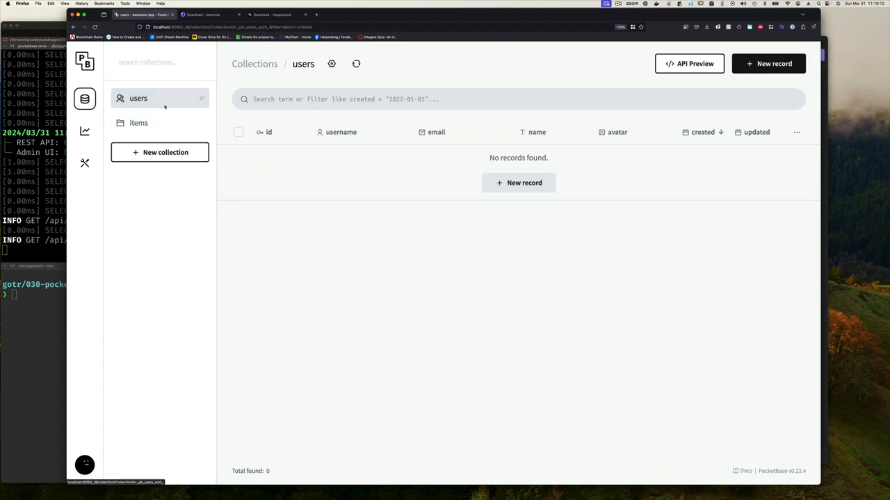
left_click(690, 64)
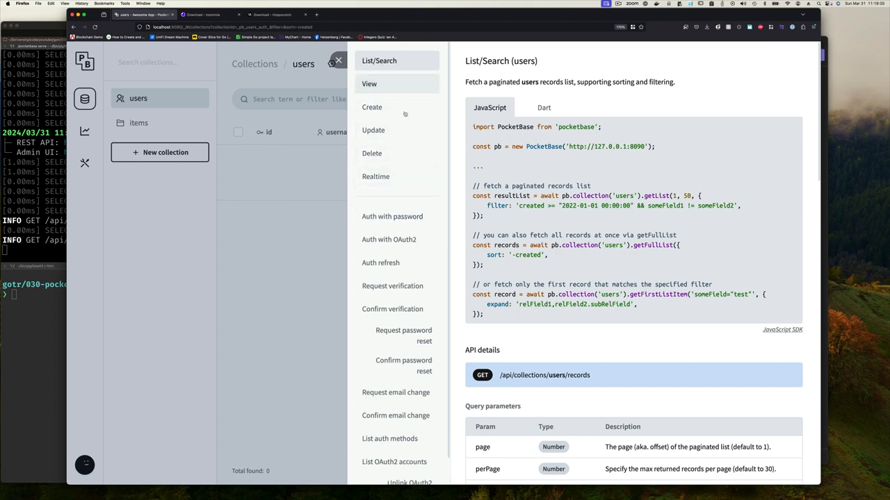
Step: Browse the items collection's API preview, then return to the users API reference
left_click(337, 60)
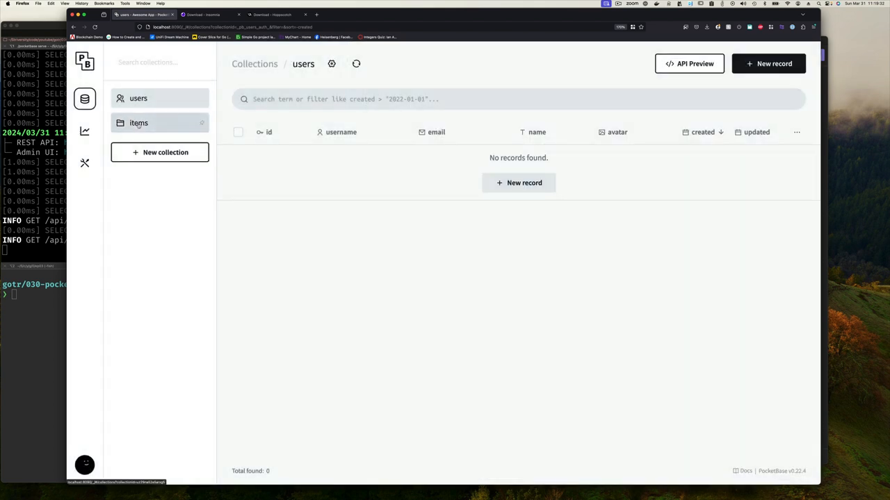
left_click(689, 64)
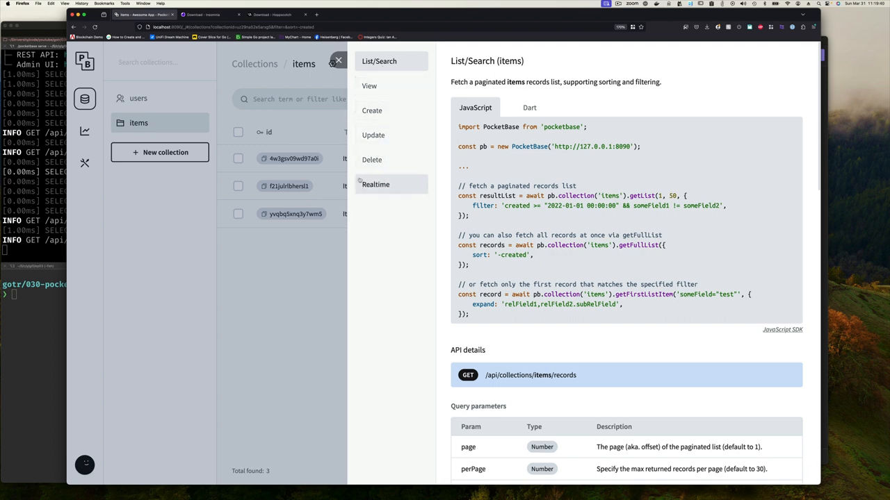
left_click(139, 97)
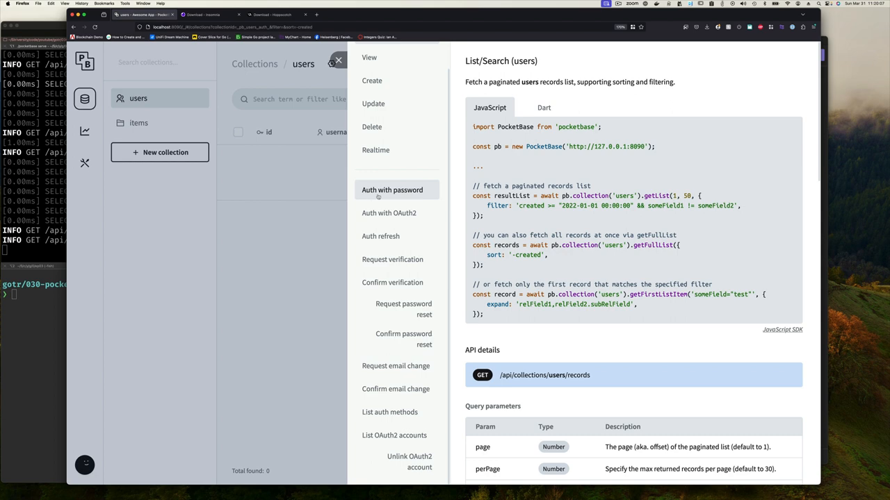
mouse_move(389, 213)
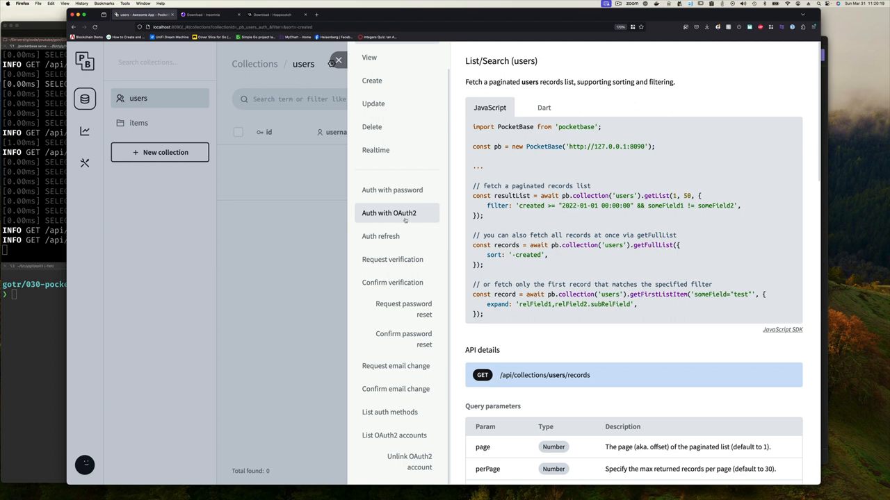
mouse_move(404, 339)
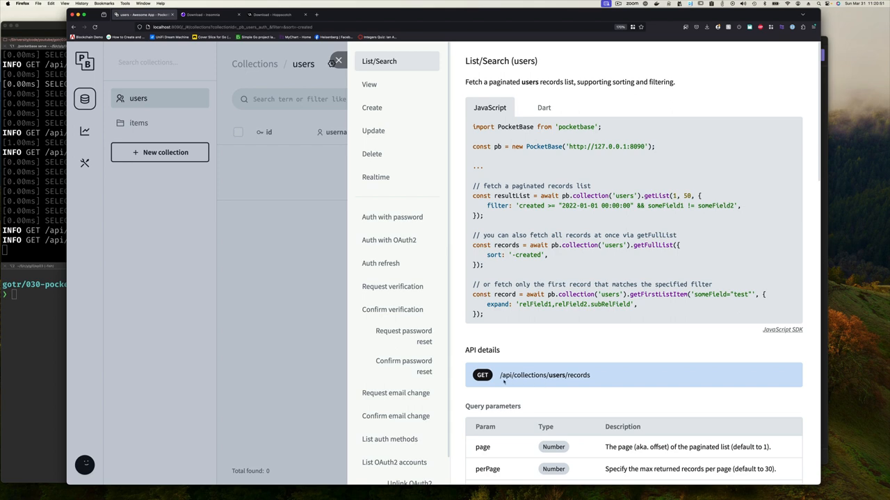
mouse_move(527, 382)
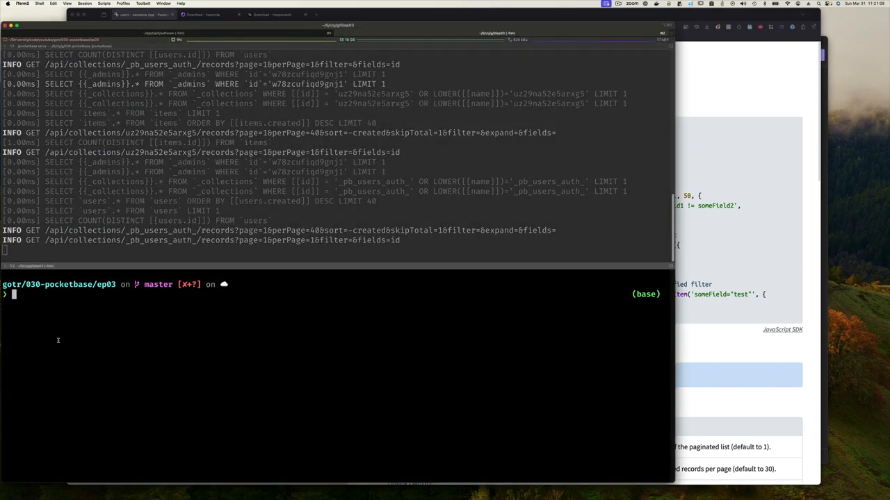
type("http:")
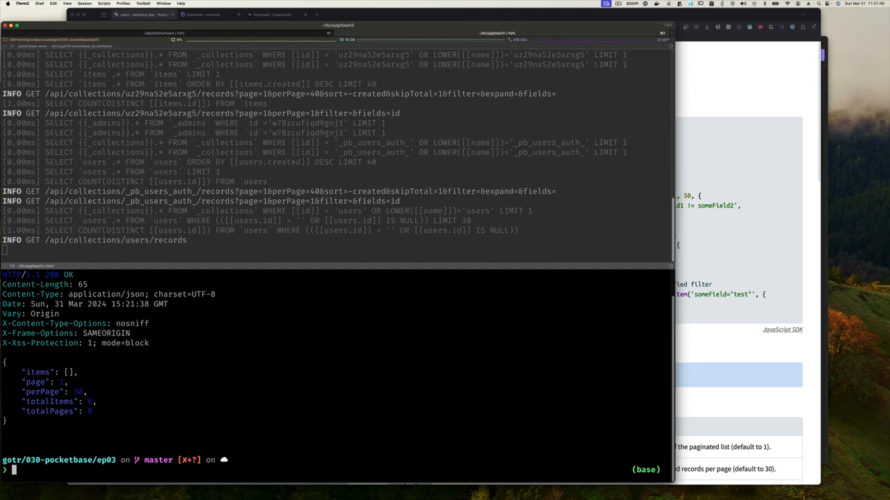
mouse_move(92, 284)
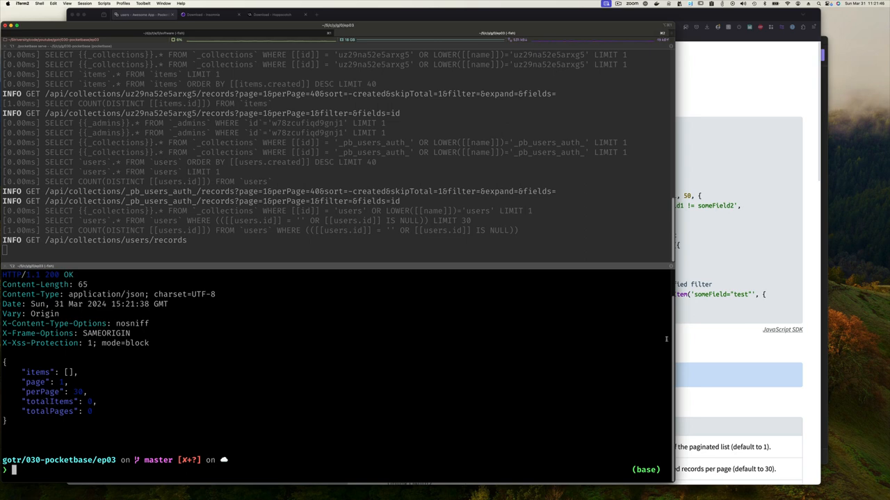
mouse_move(371, 339)
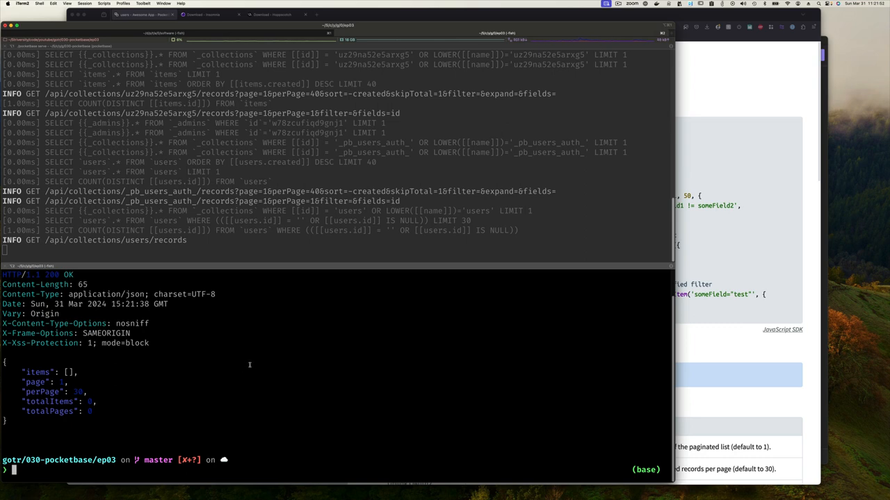
mouse_move(292, 354)
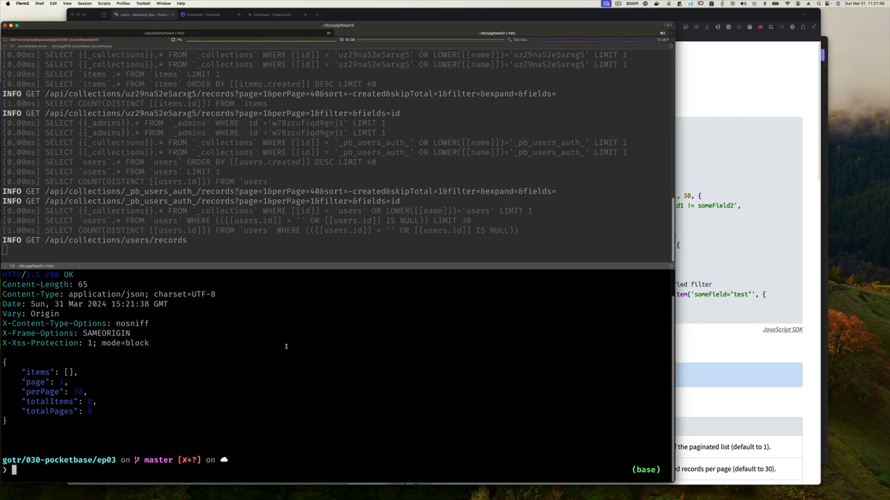
mouse_move(264, 395)
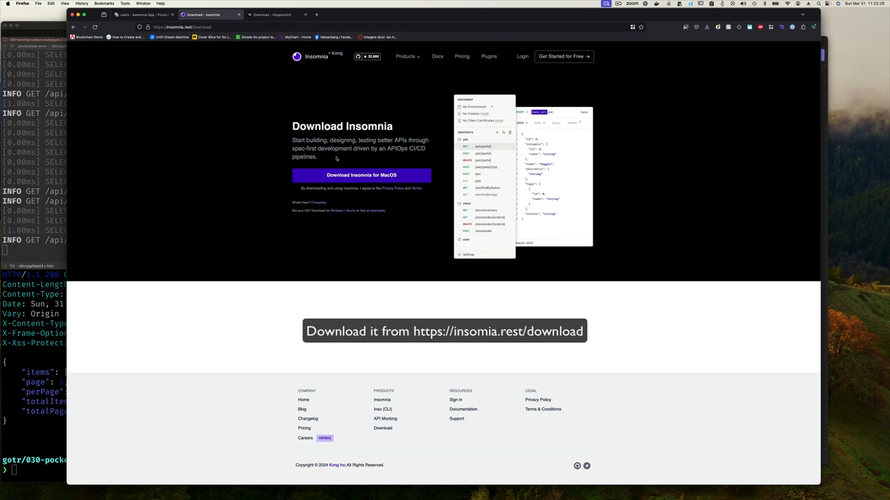
mouse_move(347, 152)
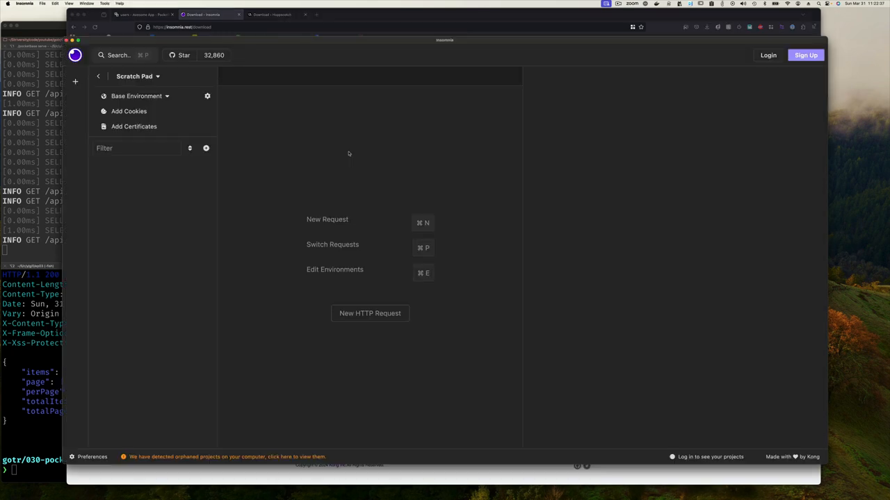
mouse_move(249, 218)
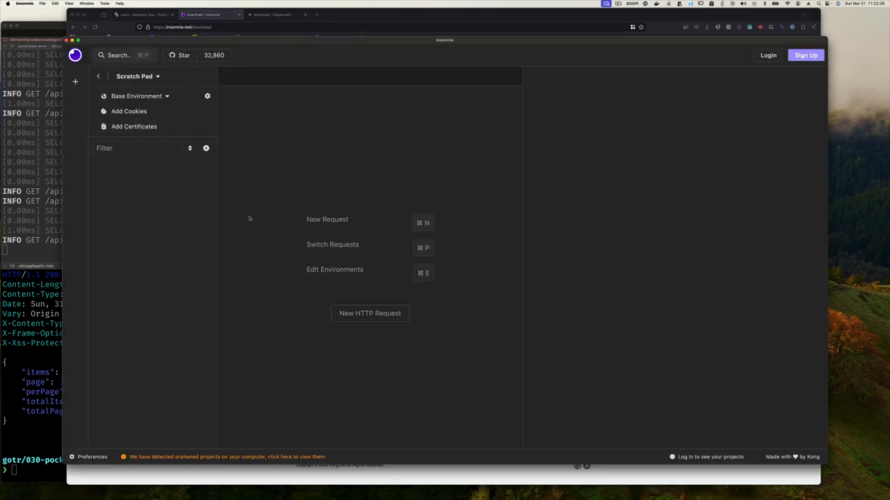
left_click(370, 314)
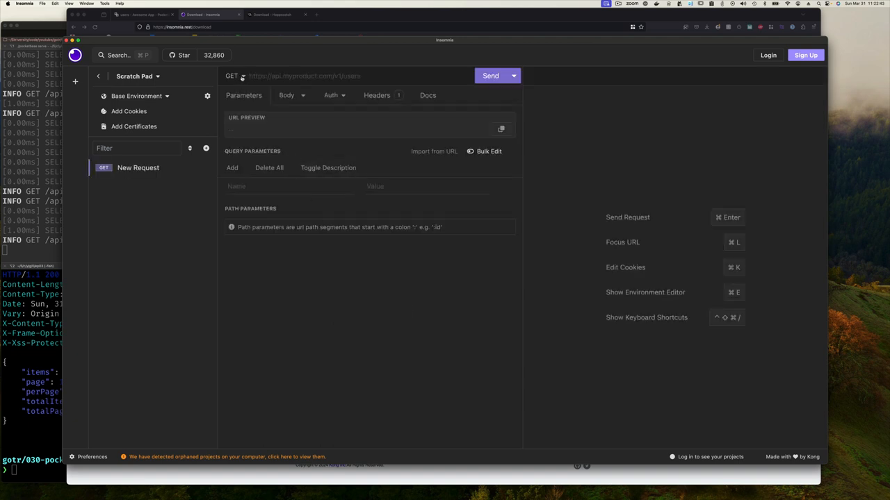
left_click(233, 75)
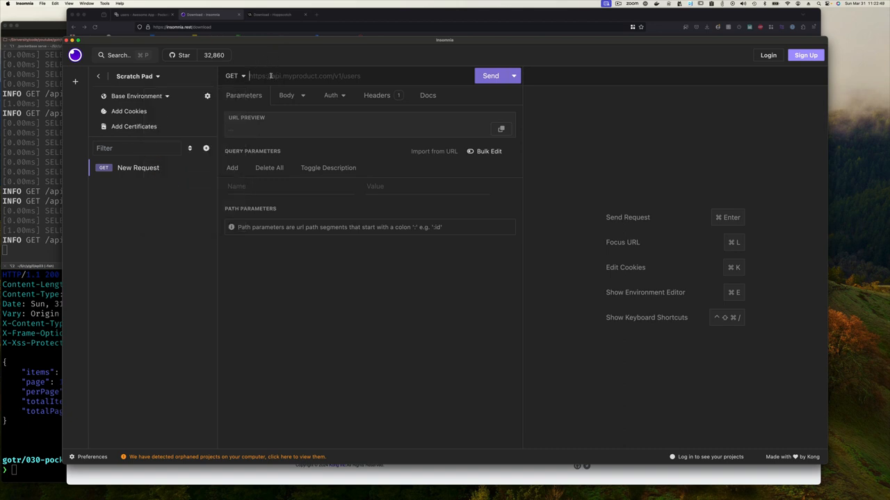
type("http://localhost")
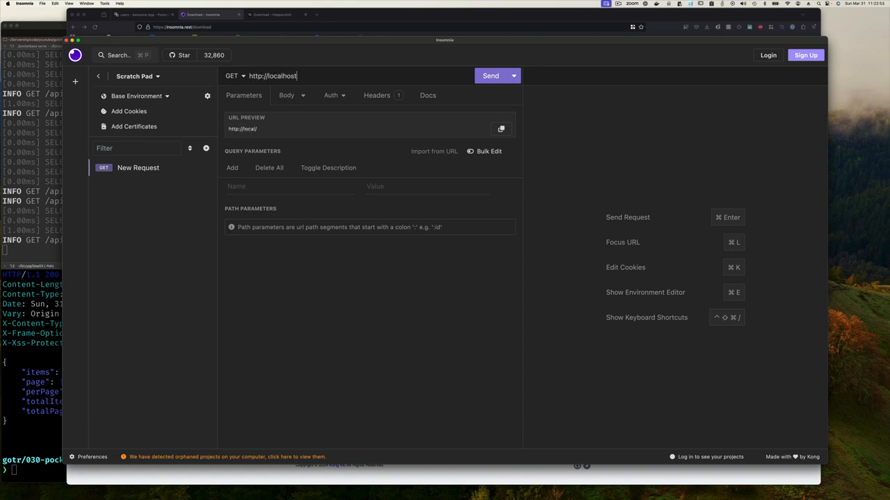
type(":8090/")
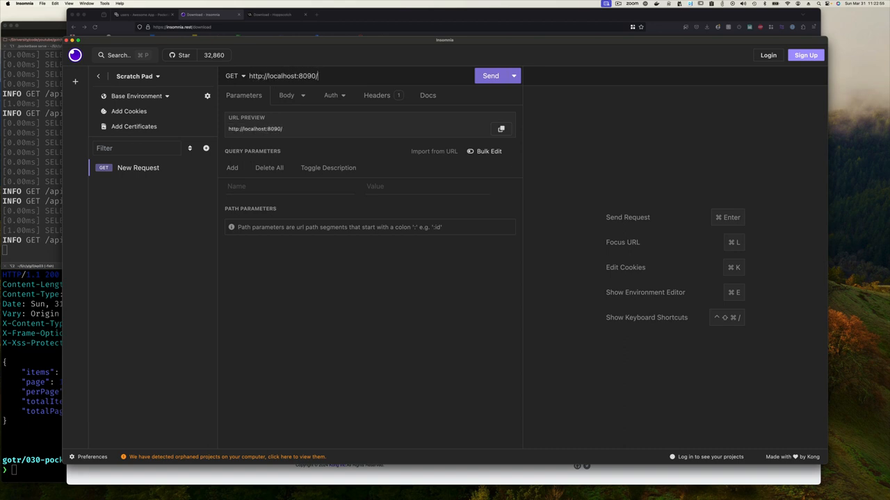
type("api/collections/users/records")
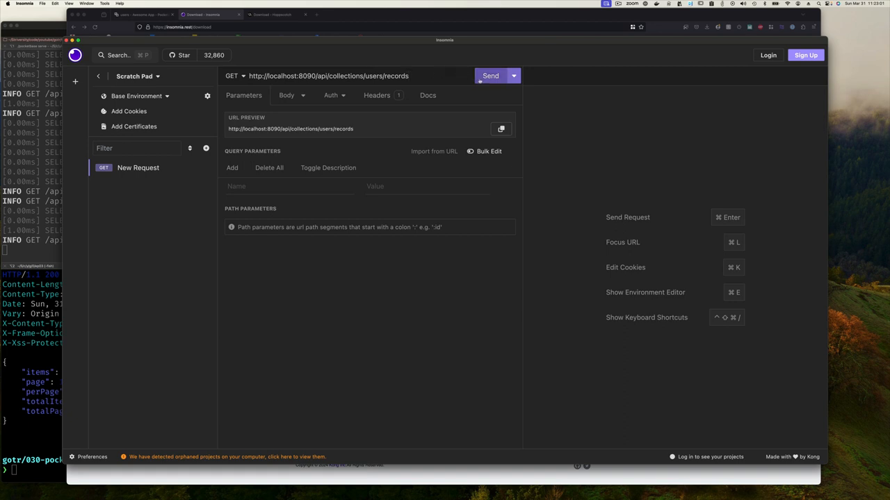
left_click(489, 75)
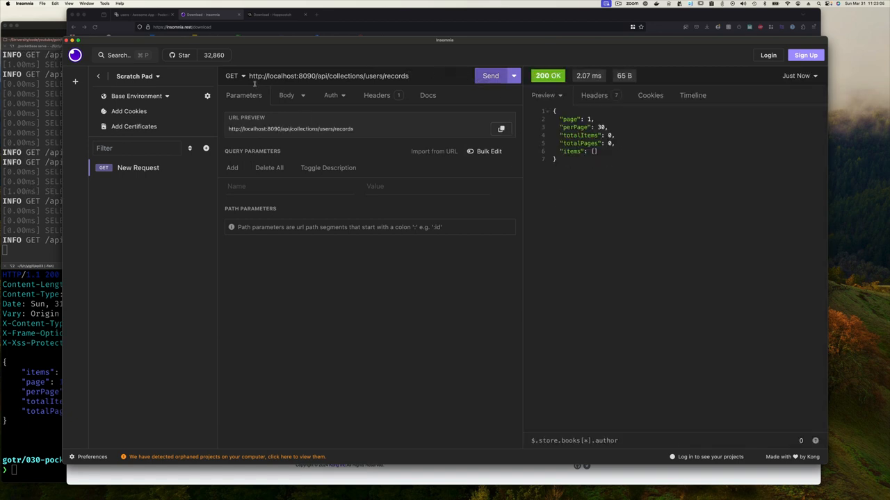
left_click(234, 75)
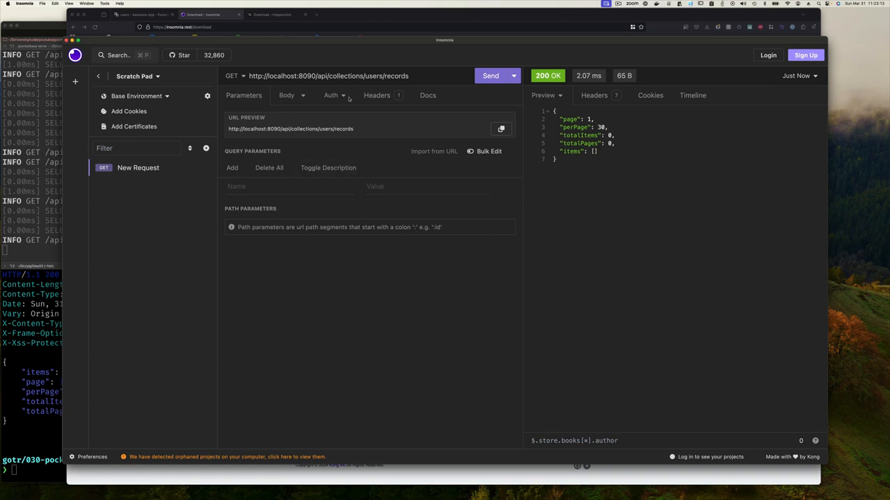
mouse_move(359, 100)
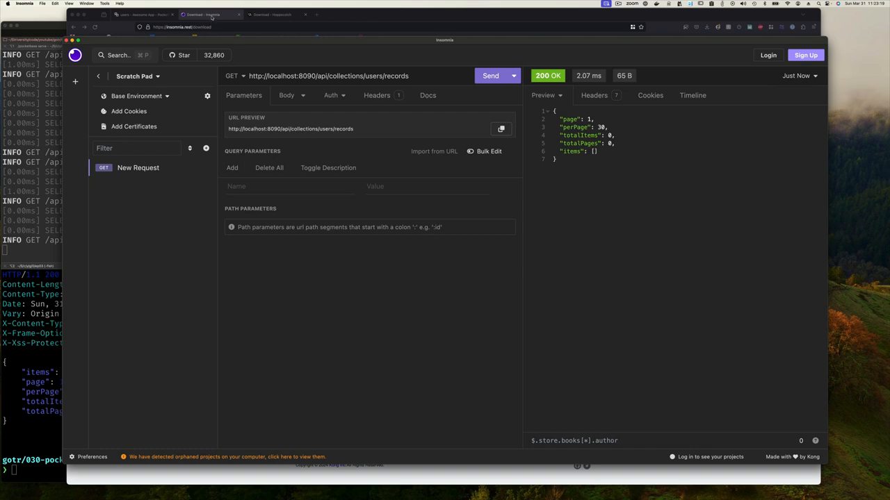
left_click(275, 14)
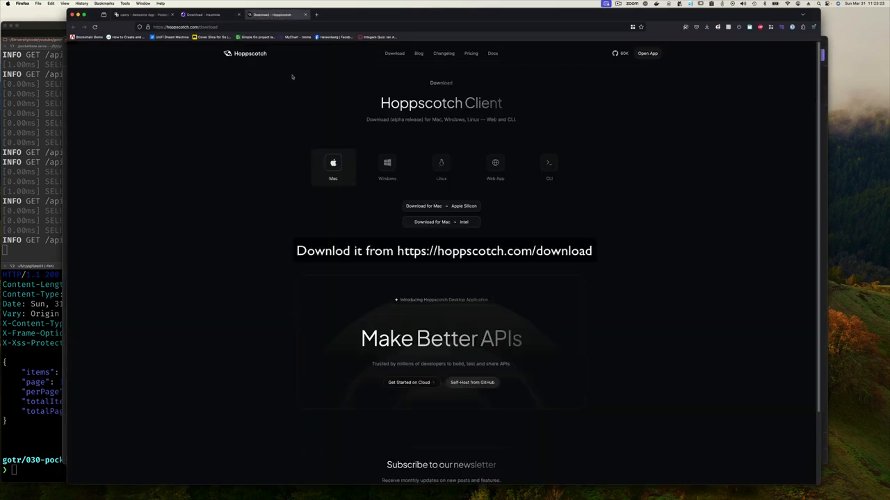
mouse_move(464, 268)
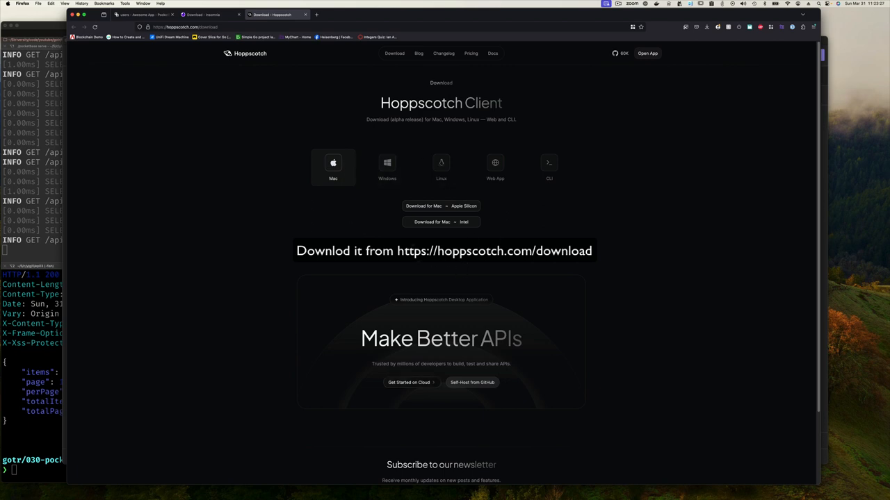
mouse_move(298, 114)
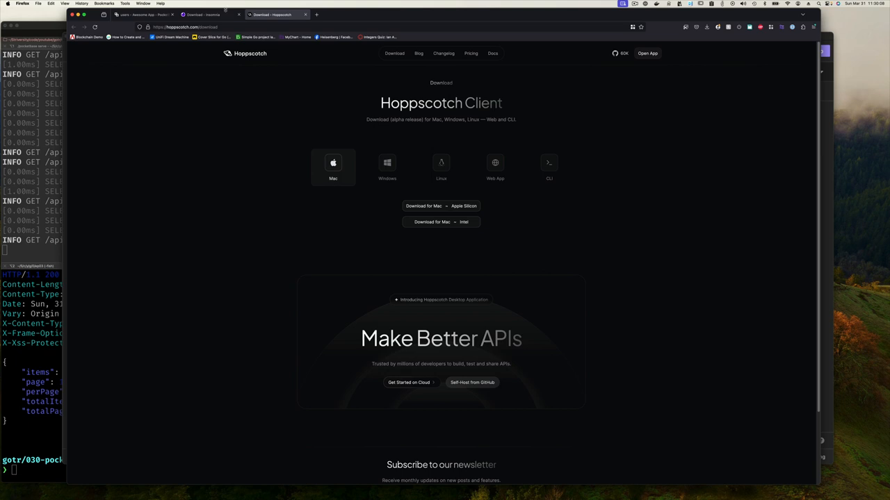
Step: View the Hoppscotch Client download page in Firefox
left_click(201, 14)
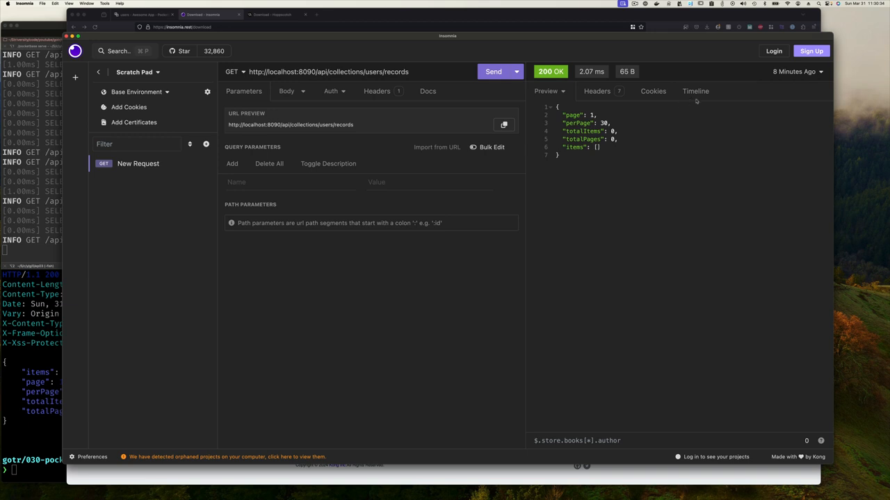
mouse_move(779, 61)
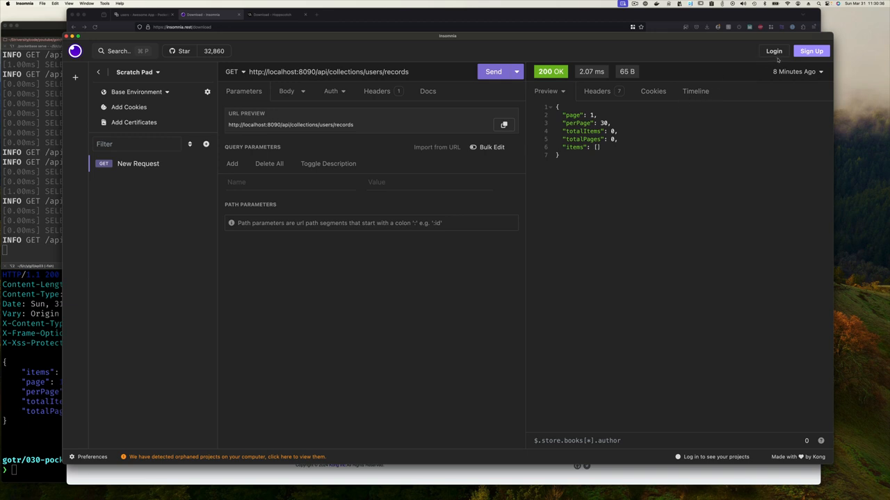
mouse_move(773, 58)
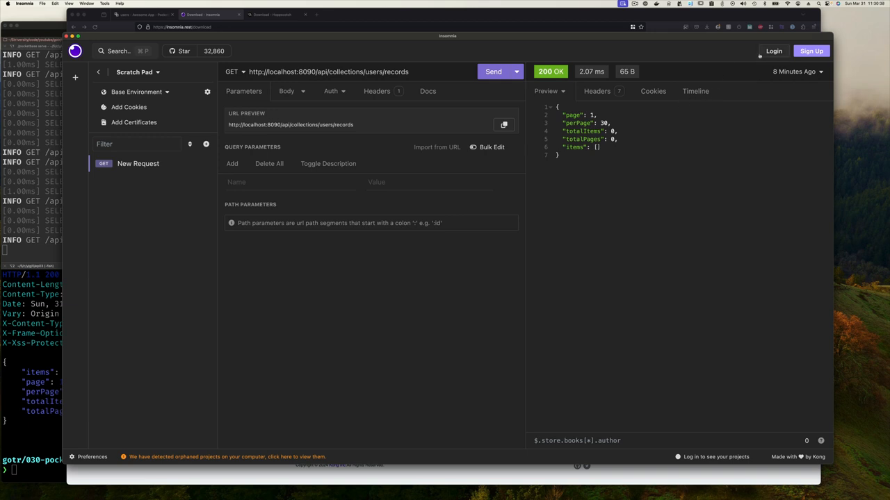
mouse_move(448, 158)
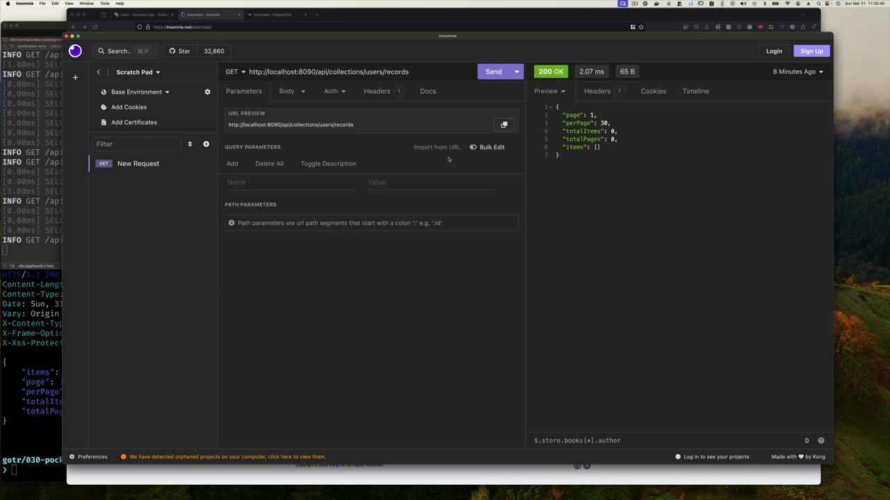
mouse_move(410, 193)
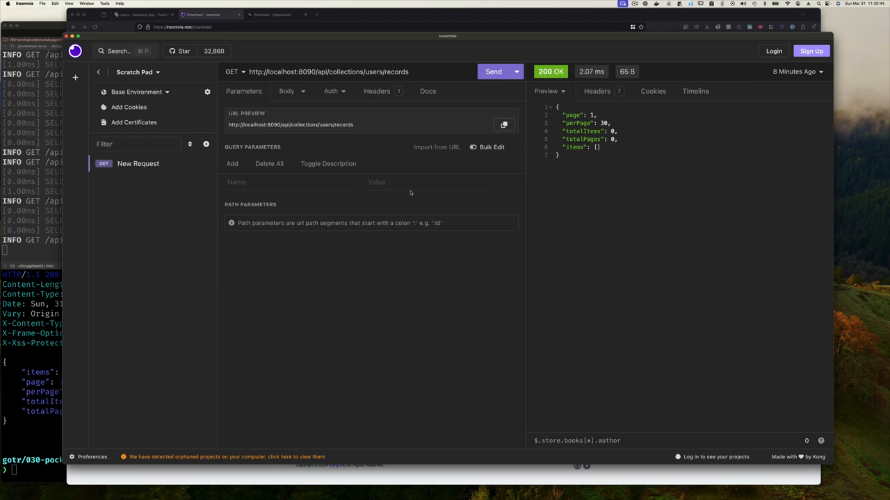
Step: In iTerm2 list the ep03 folder with ls and launch VSCodium there with 'codium .'
left_click(25, 2)
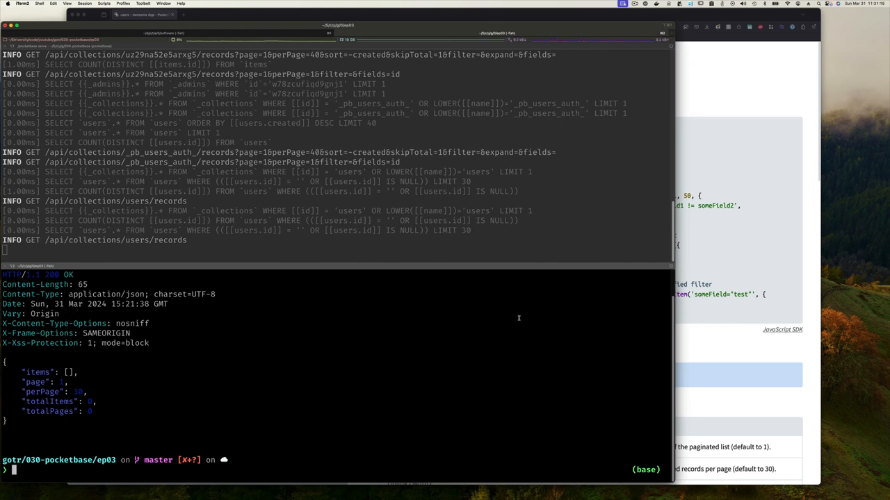
type("ls")
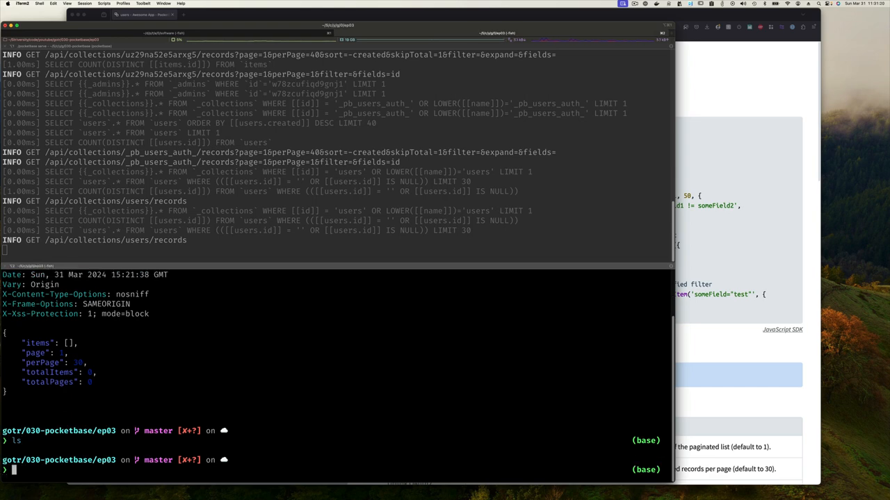
type("codium .")
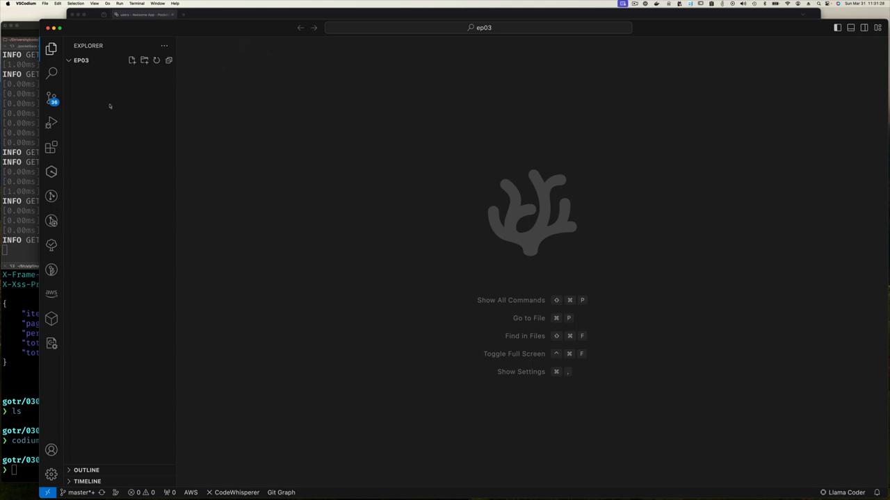
Step: Find the REST Client extension by searching 'rest' and read through its README
left_click(50, 147)
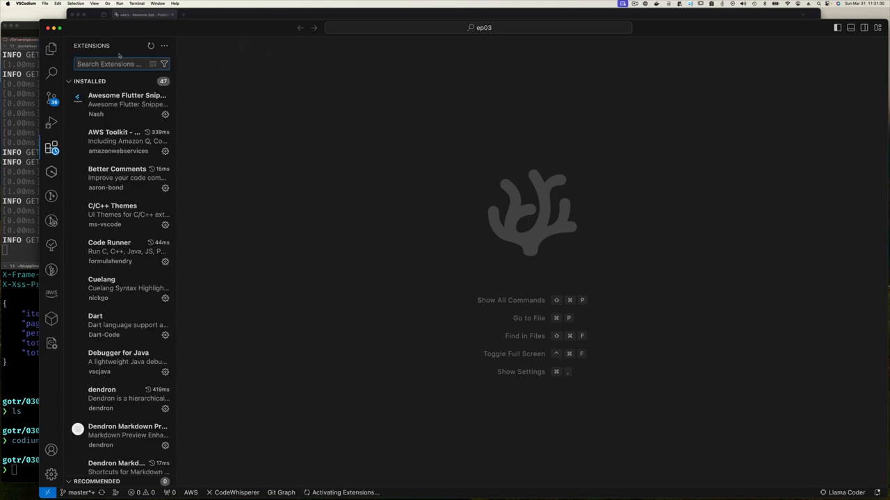
type("rest cli")
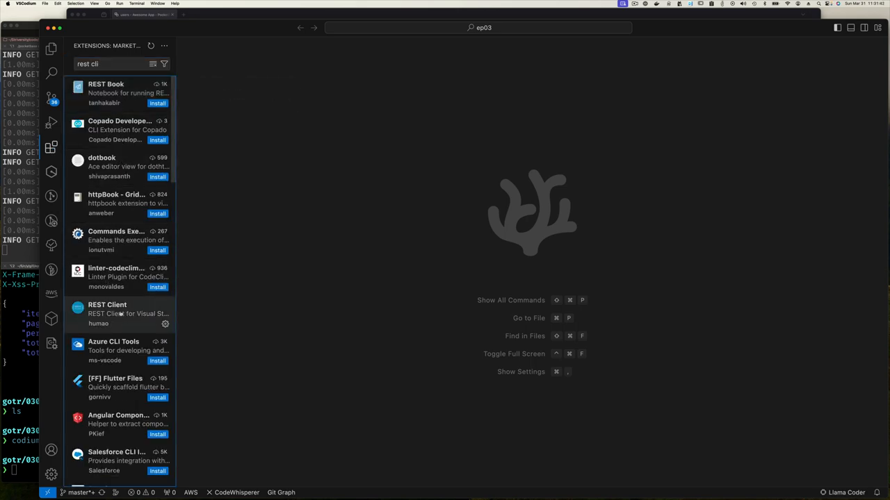
left_click(108, 309)
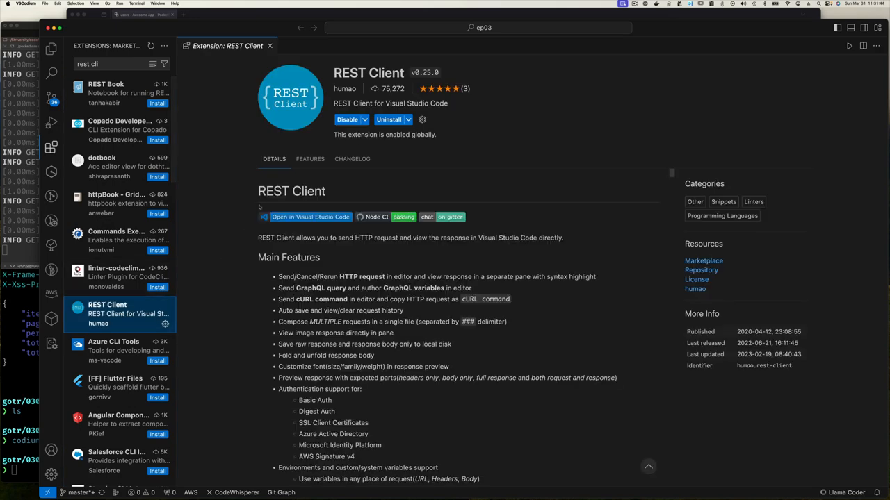
scroll("down", 3)
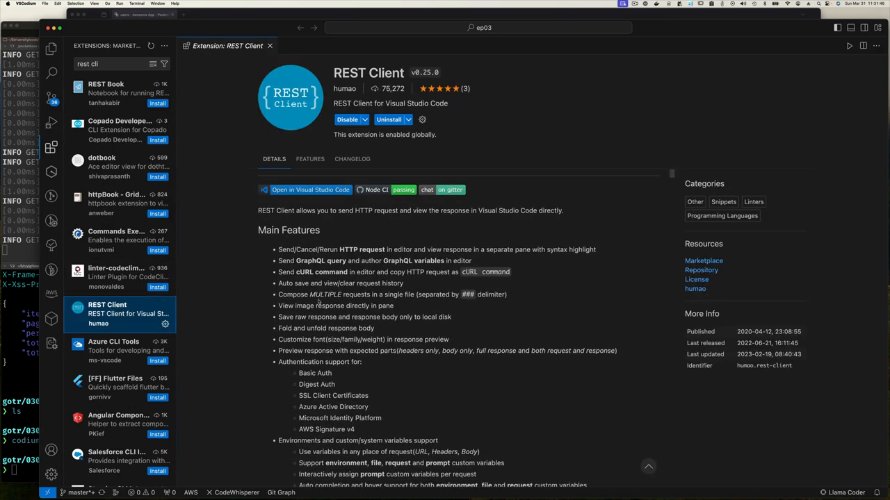
scroll("down", 3)
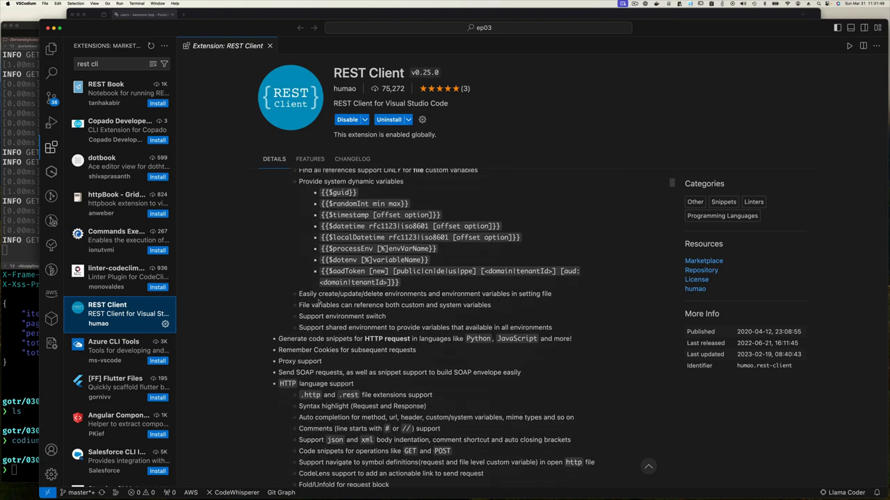
scroll("down", 3)
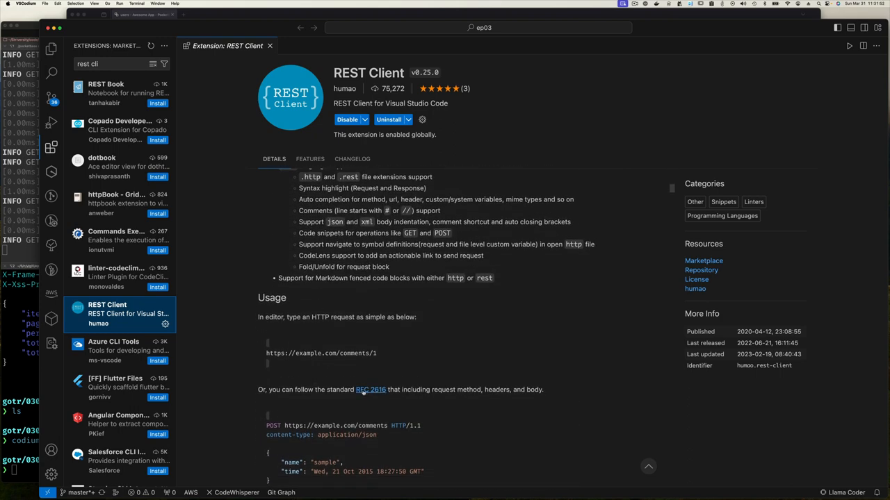
mouse_move(370, 390)
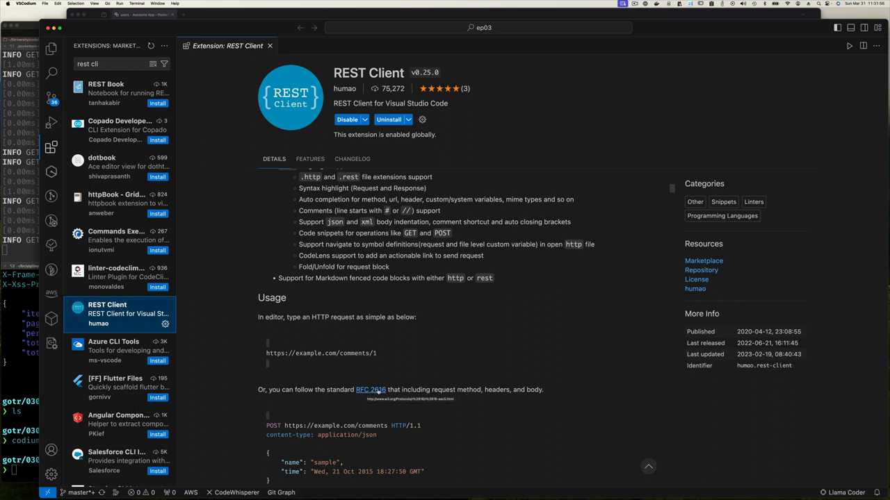
scroll("down", 3)
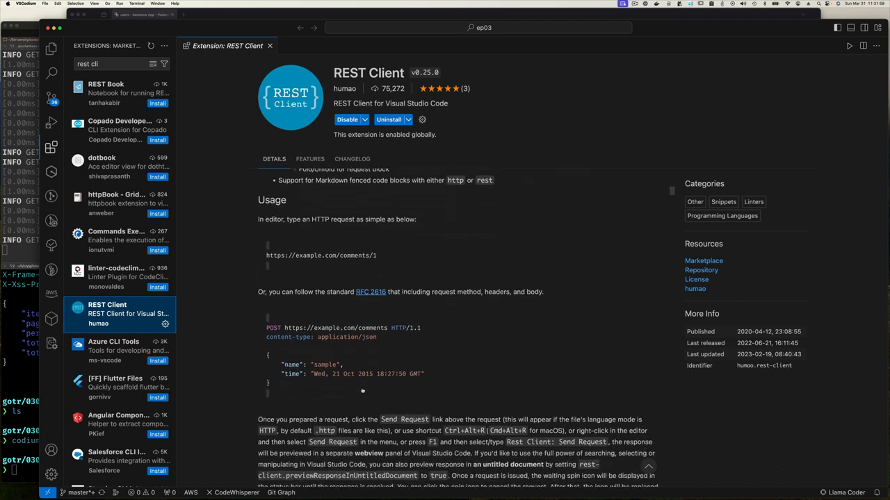
scroll("down", 3)
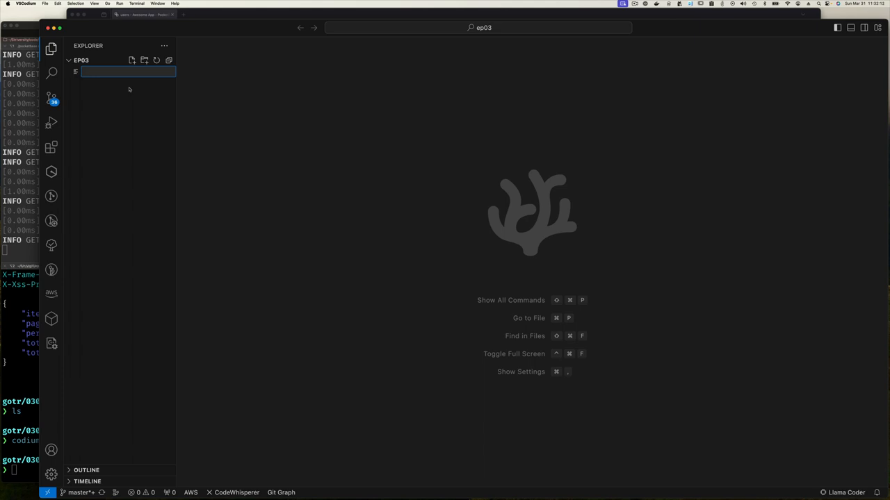
Step: Name the new file users-api.http in the ep03 project
type("users-ap")
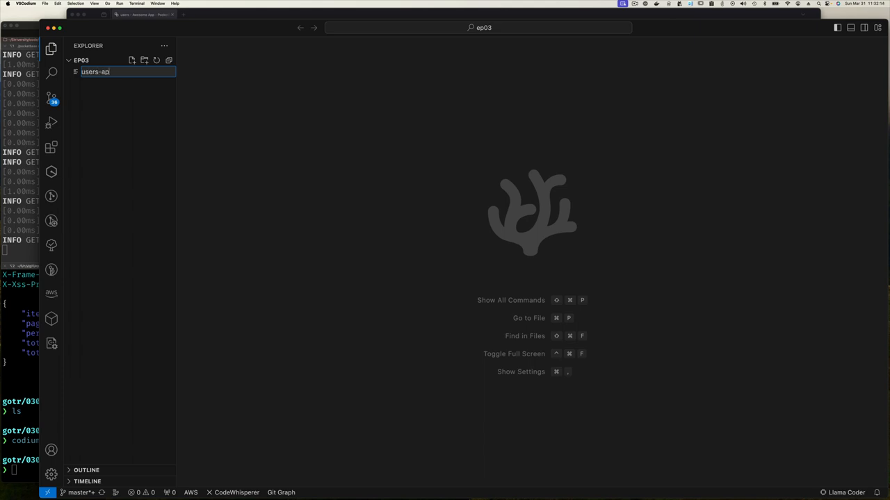
type("i.")
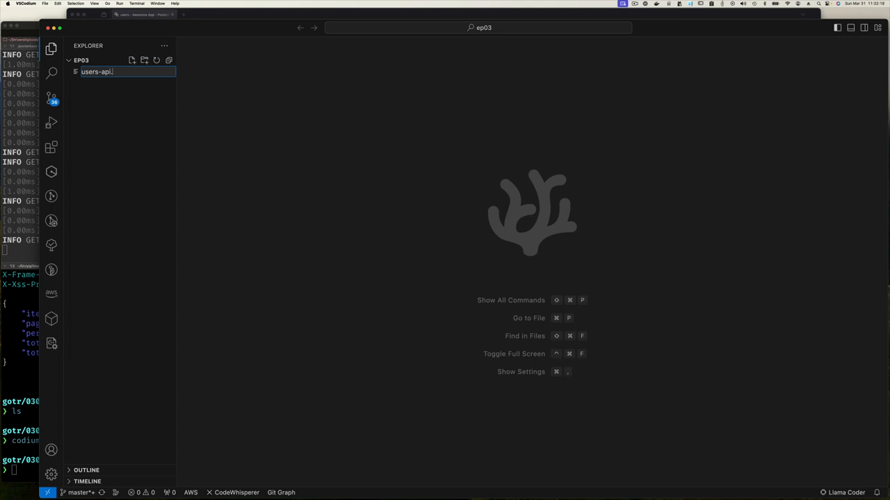
type("http")
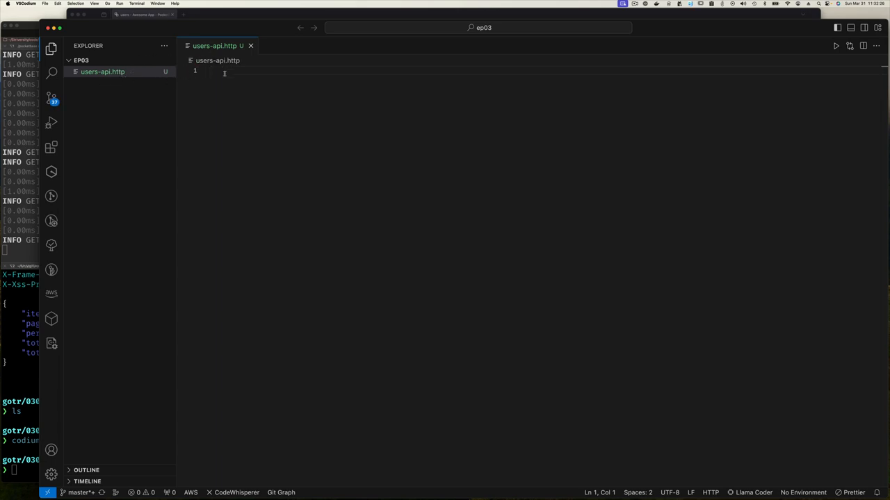
mouse_move(573, 364)
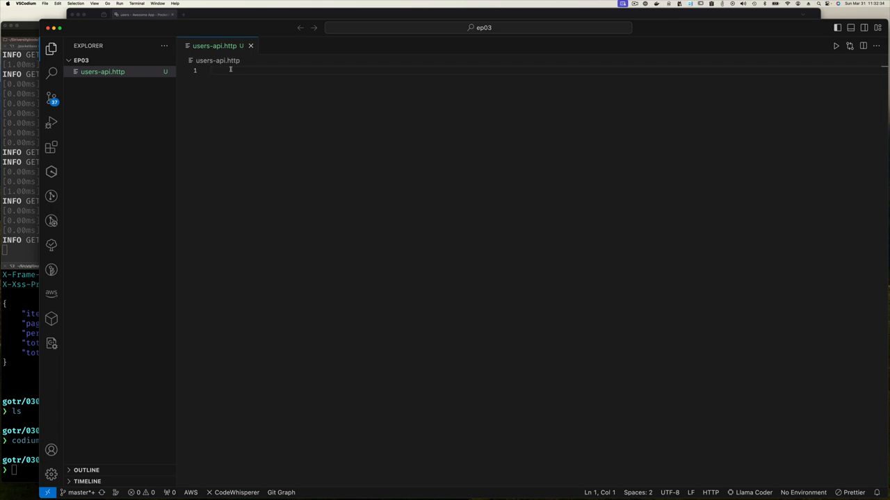
type("htt")
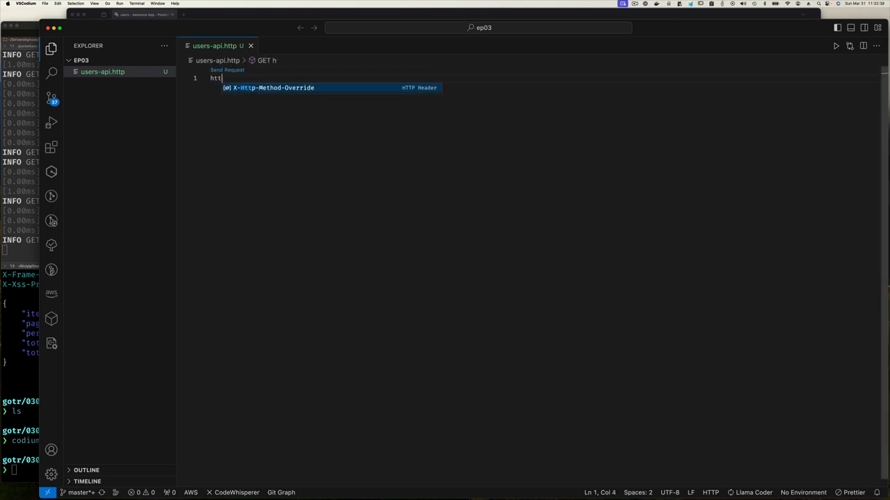
type("p://")
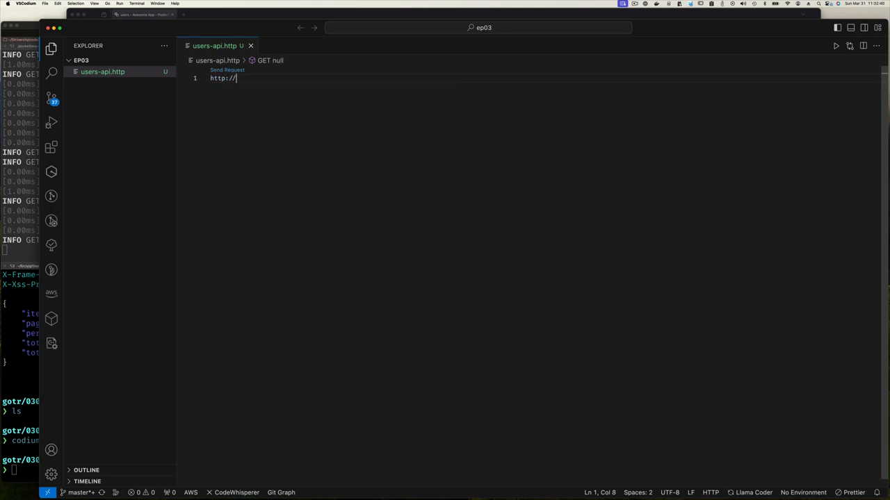
mouse_move(270, 79)
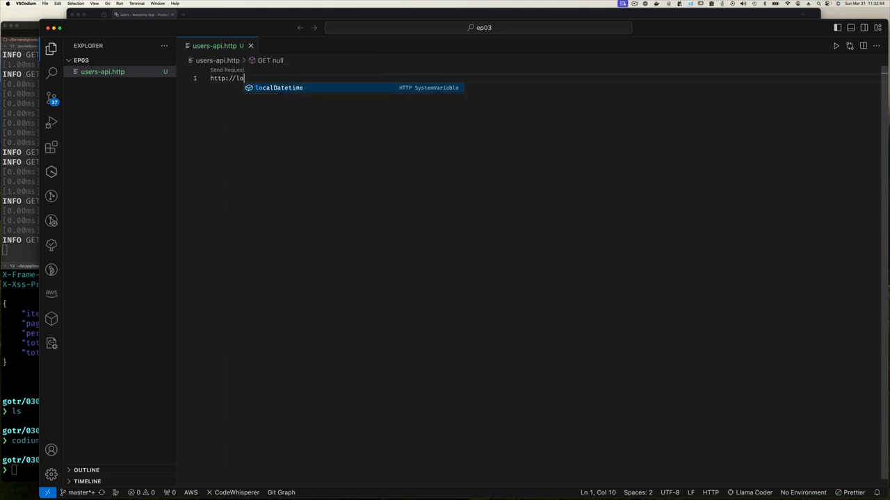
type("calhost:888")
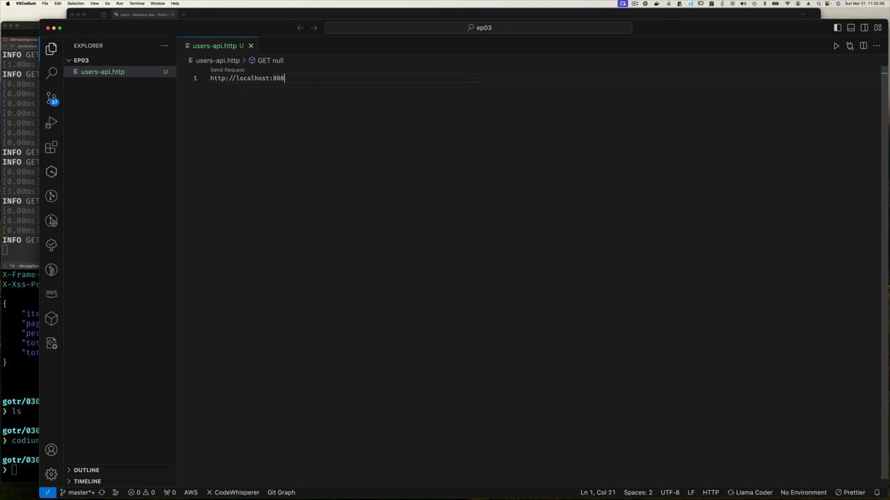
type("0/api/")
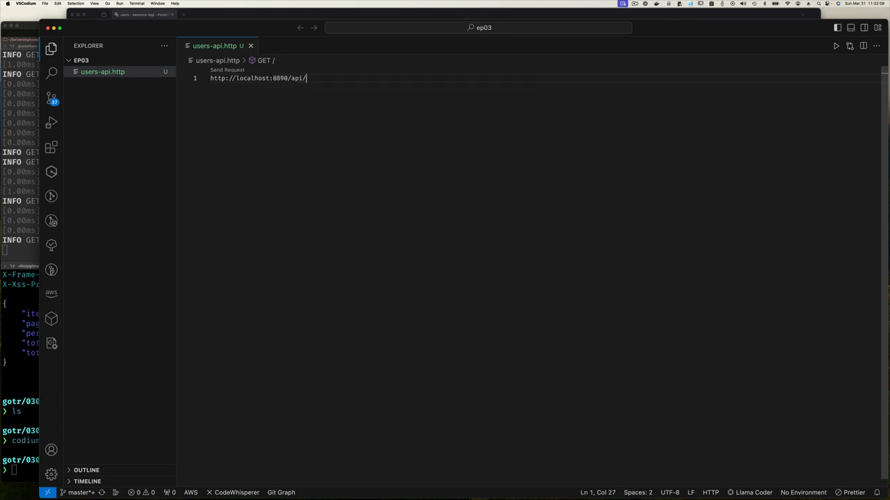
type("collections/user")
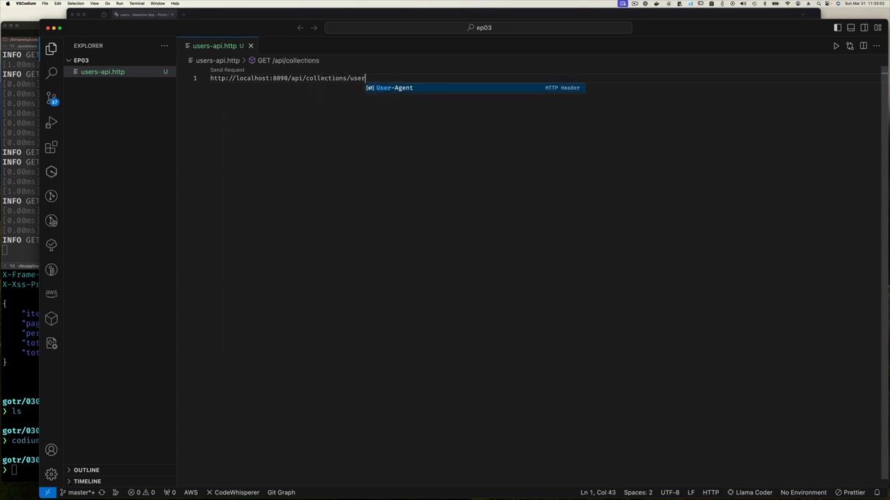
type("s/records")
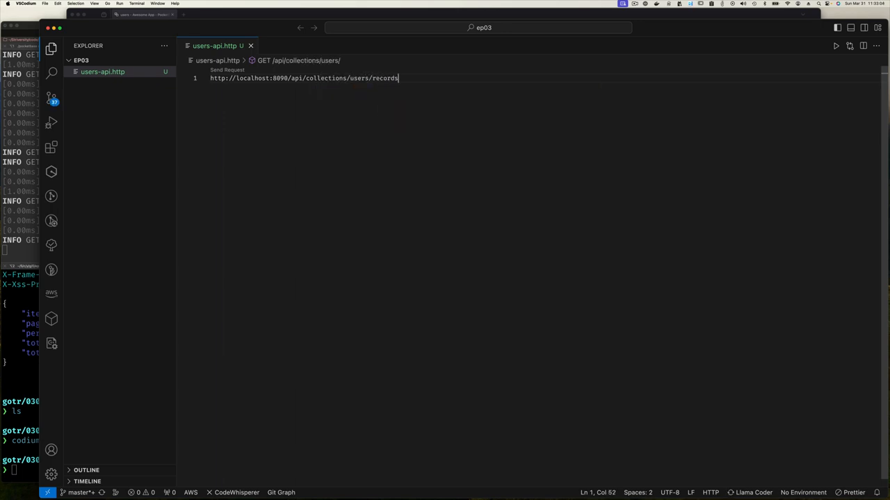
mouse_move(229, 72)
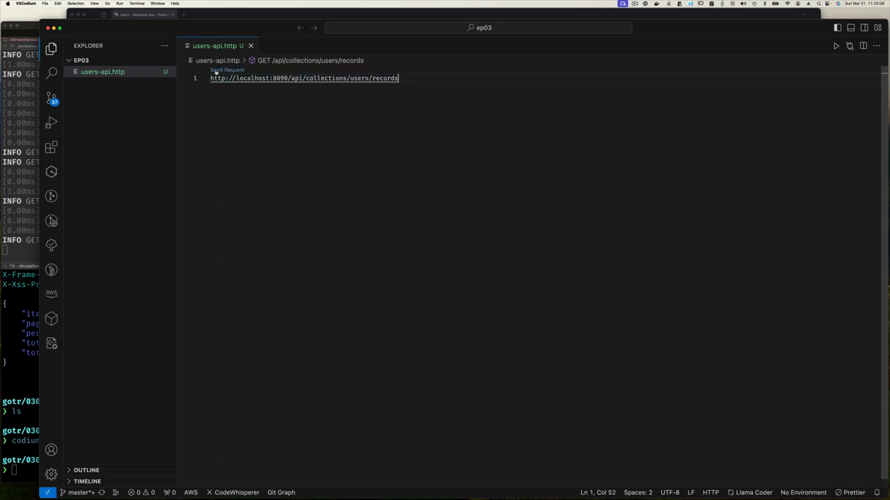
Step: Send the users records request via the CodeLens and place the cursor to prefix it with GET
left_click(228, 69)
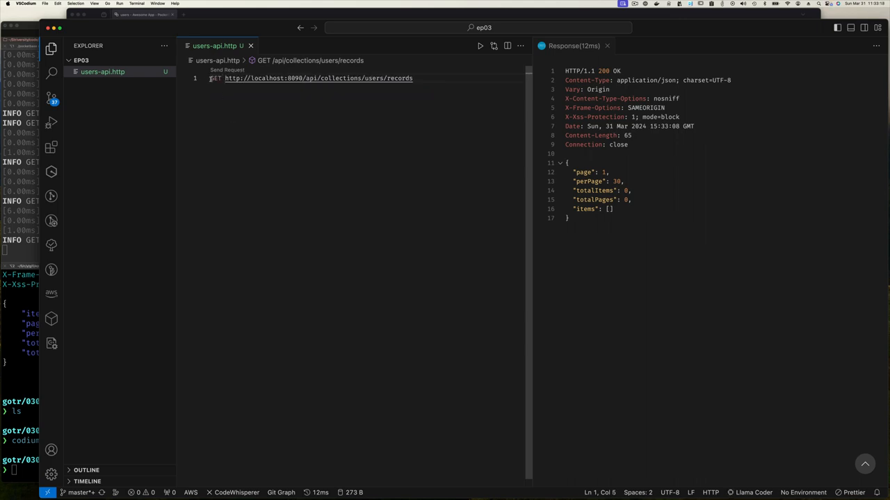
mouse_move(253, 170)
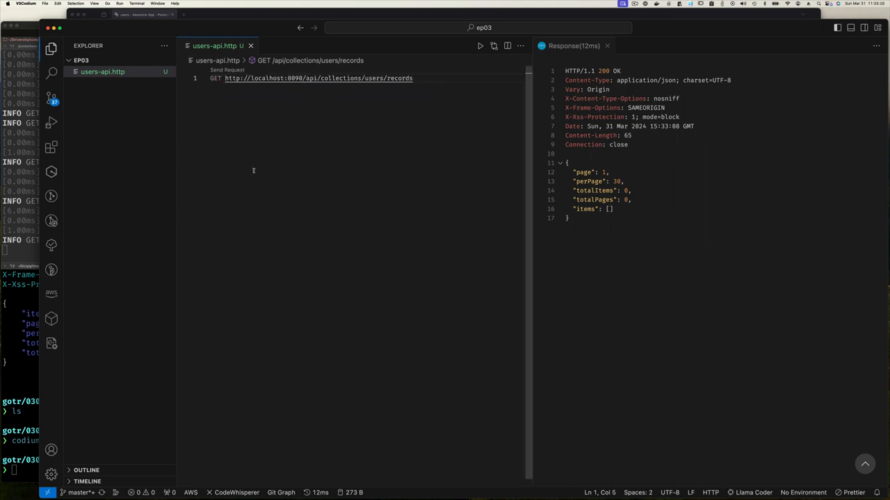
mouse_move(286, 144)
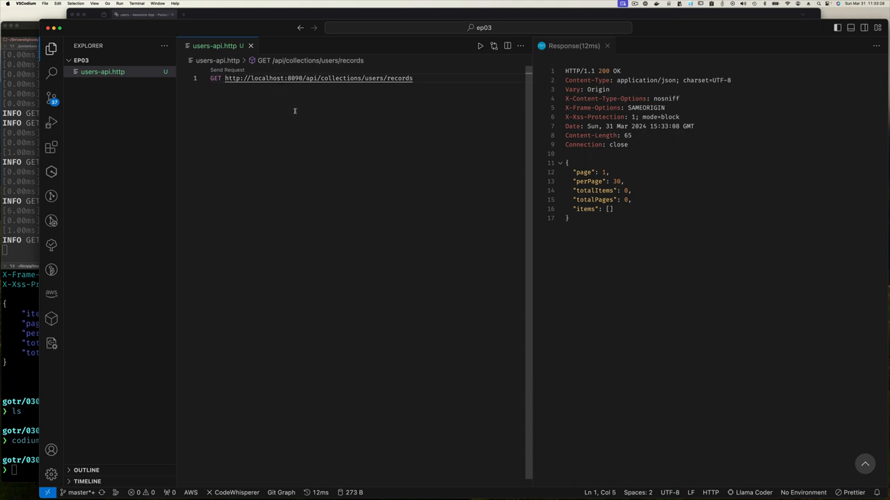
mouse_move(287, 94)
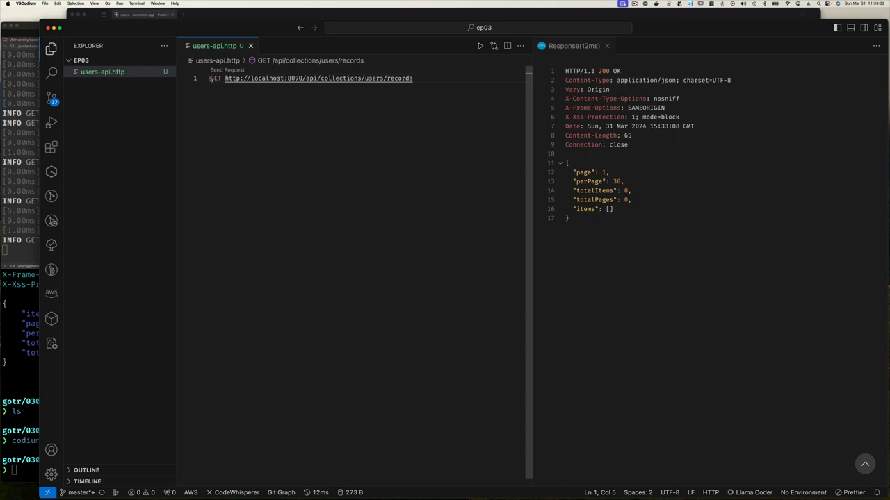
left_click(214, 78)
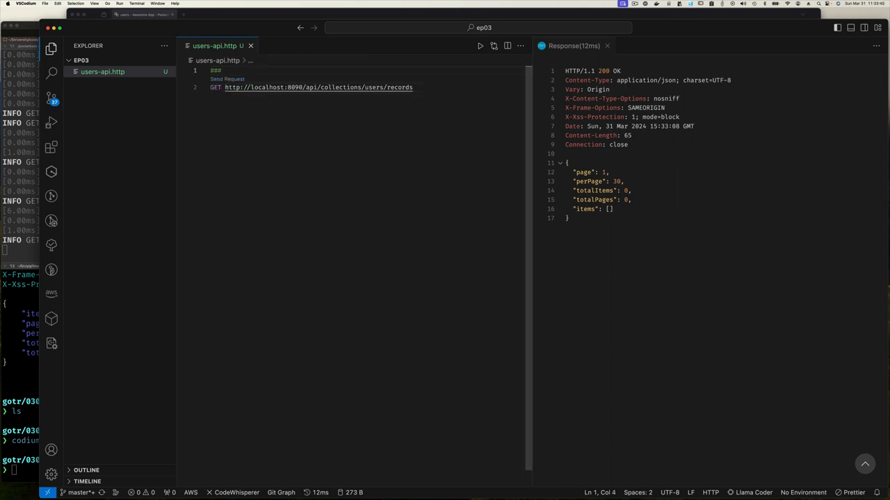
Step: Add a '### get all users' comment line above the GET request
type("G")
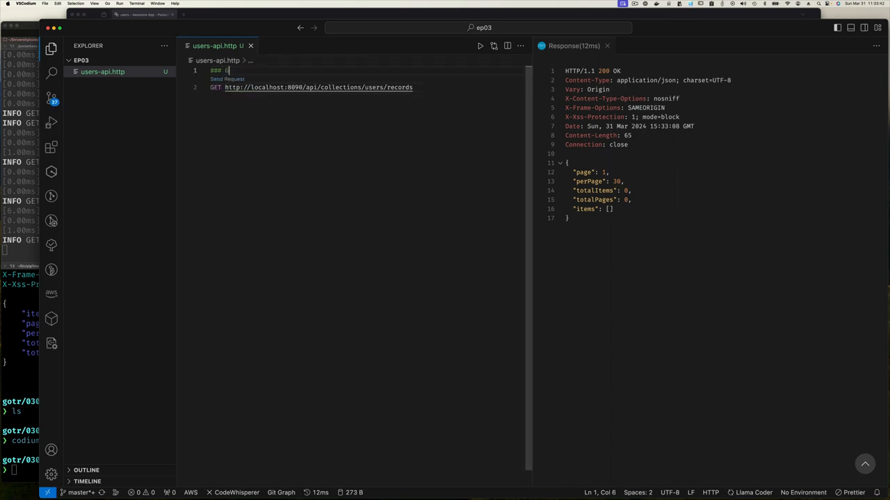
type("get all users")
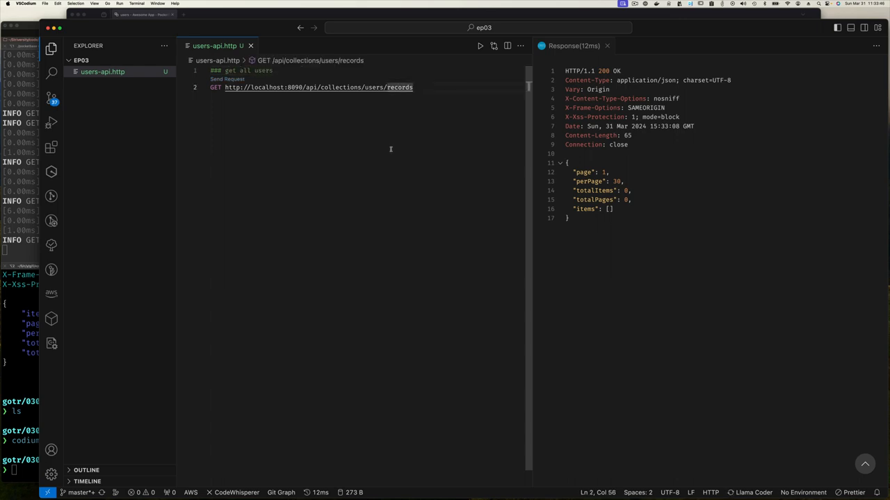
mouse_move(392, 151)
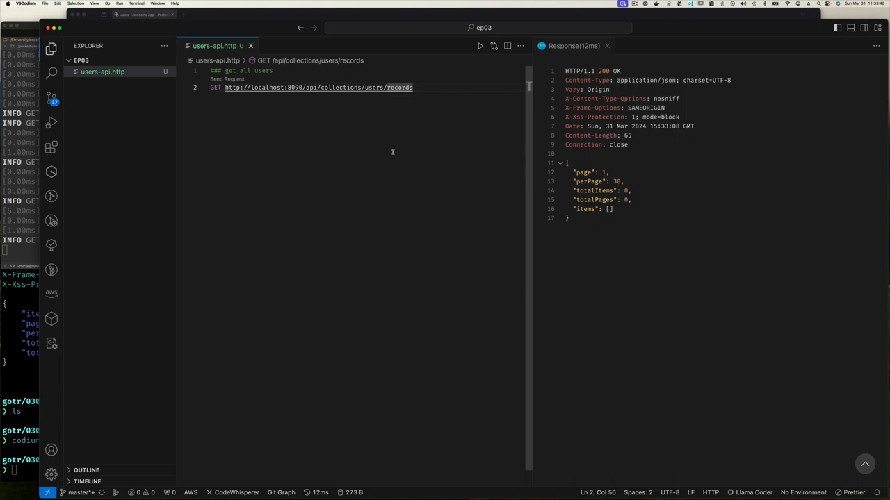
mouse_move(401, 210)
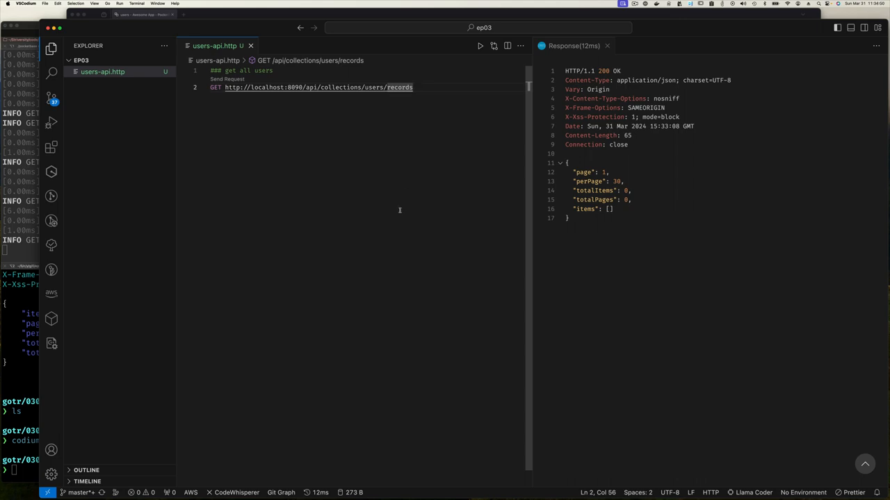
mouse_move(278, 122)
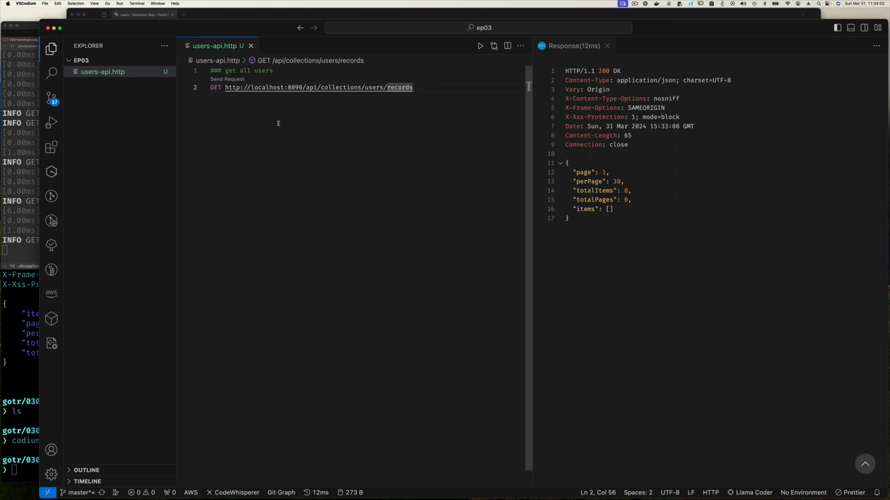
mouse_move(537, 186)
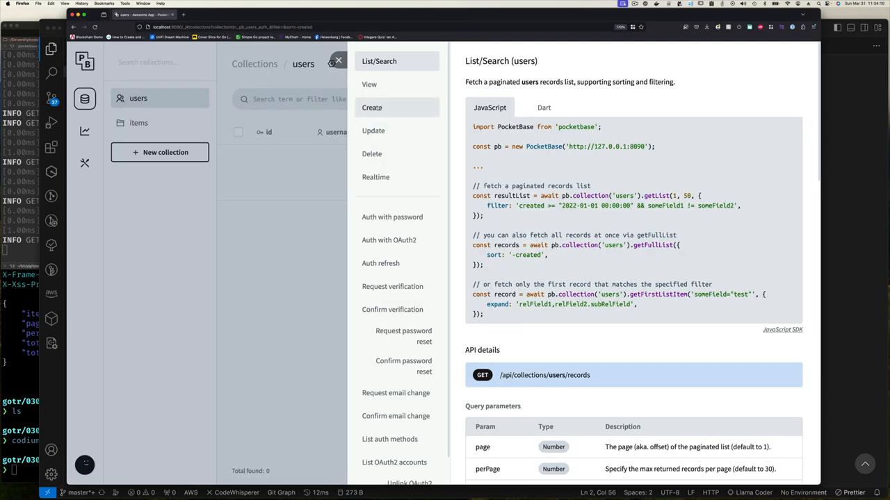
mouse_move(370, 85)
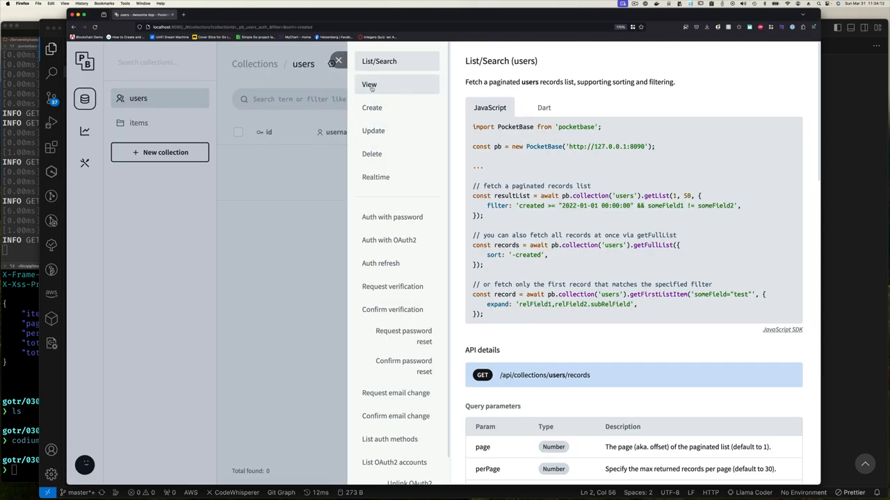
Step: Review the users Create endpoint docs down to the body parameters, password and passwordConfirm required
left_click(371, 109)
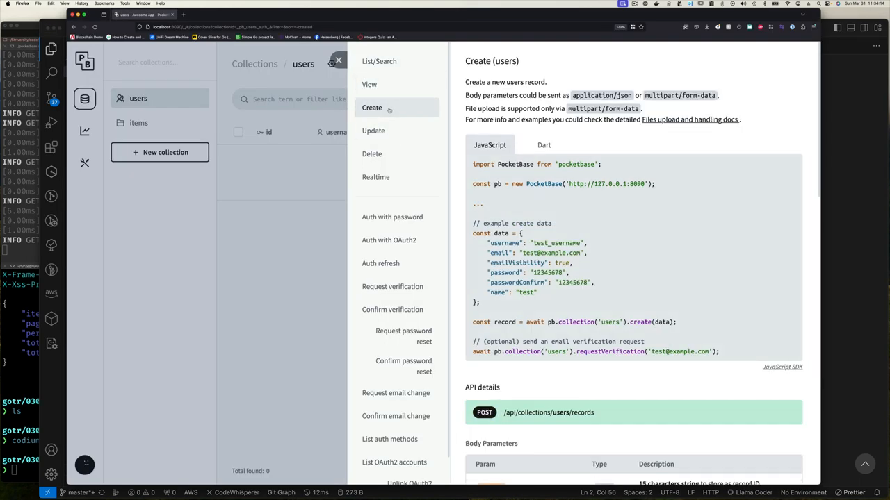
scroll("down", 3)
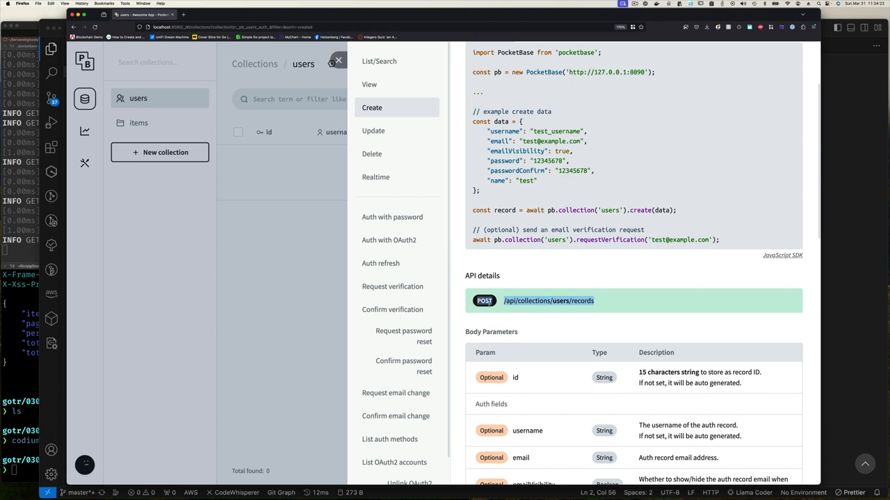
scroll("down", 3)
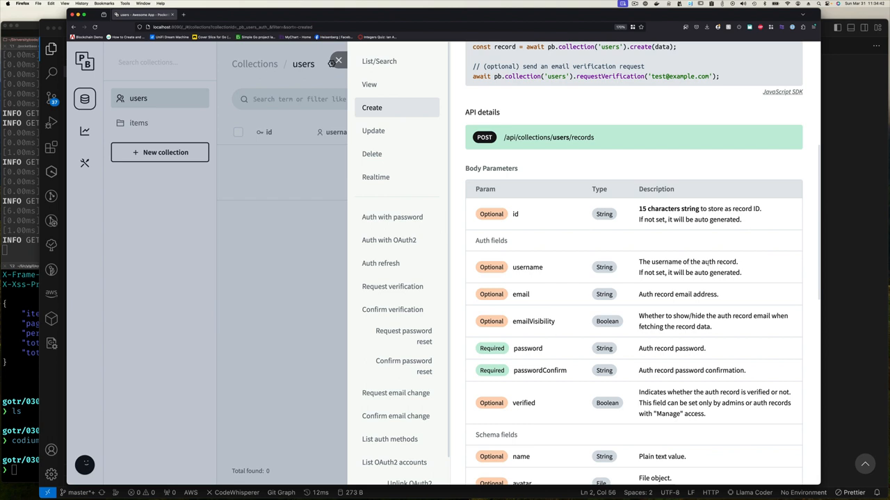
mouse_move(698, 271)
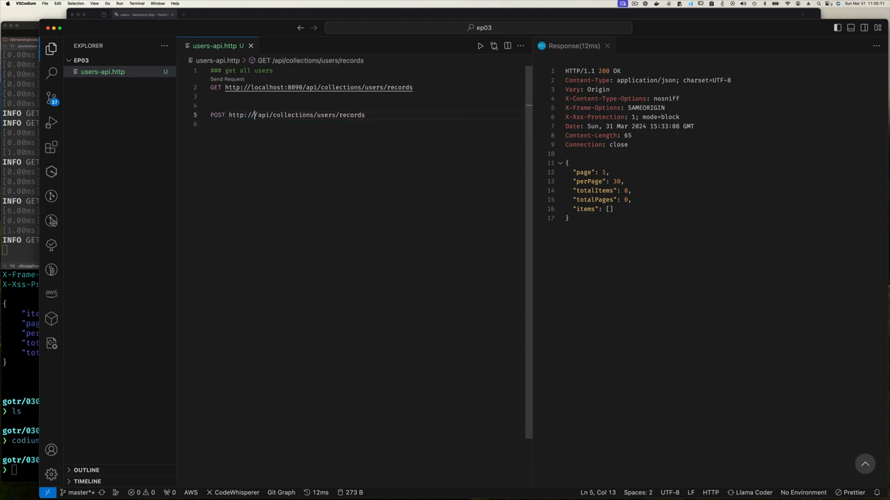
Step: Write a '### create a user' POST to localhost:8090 users/records with password and passwordConfirm in its JSON body
type("localhost:")
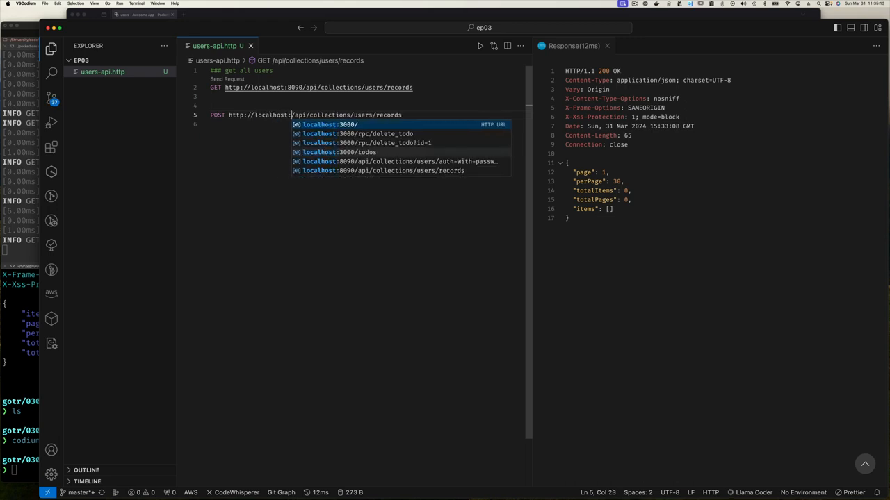
type("8090")
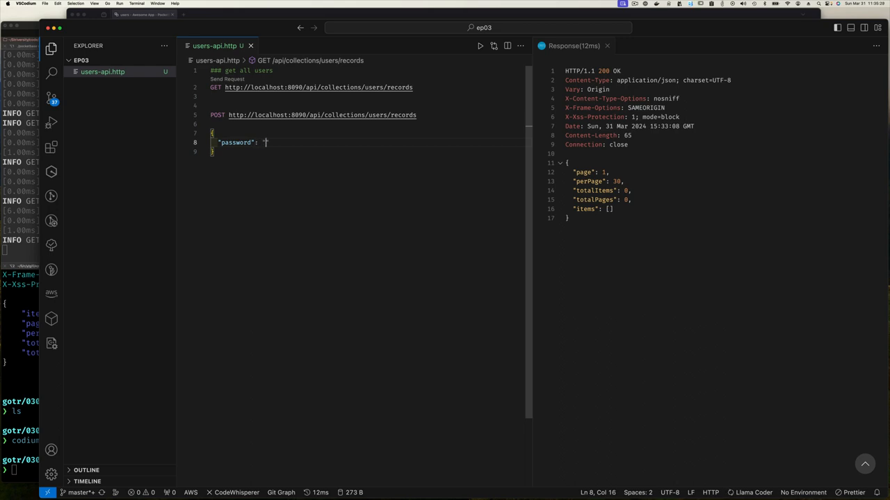
type("\"password\",")
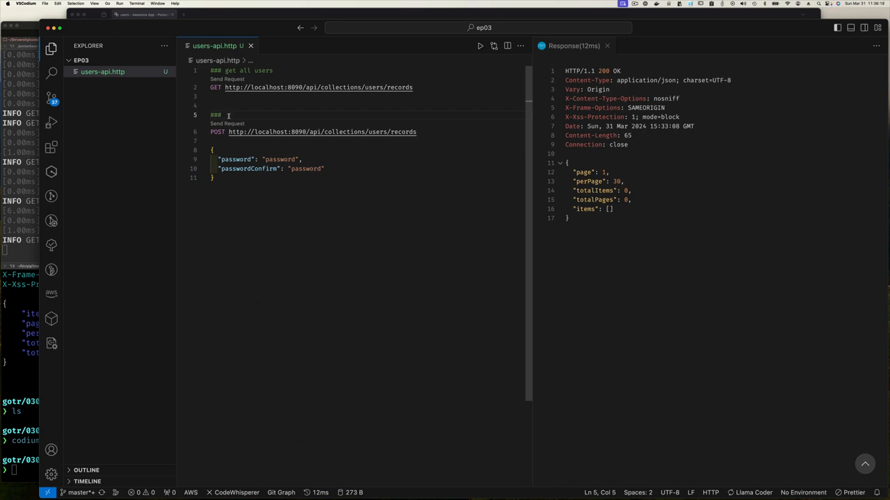
type("#")
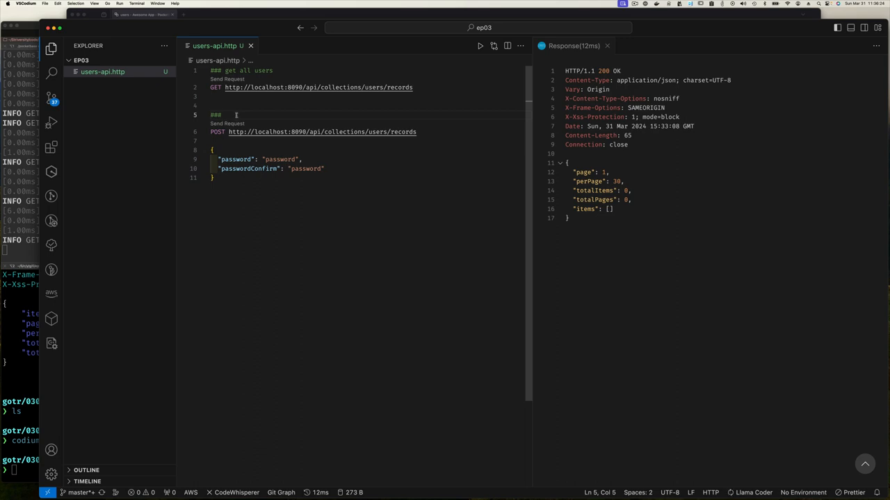
type("create user")
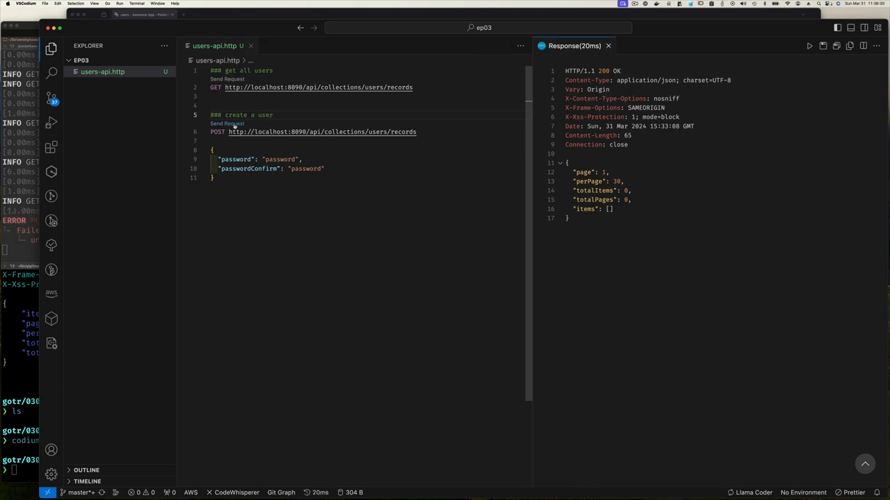
Step: Send the create-user POST (400 Bad Request) and add a Content-Type: application/json header
left_click(228, 122)
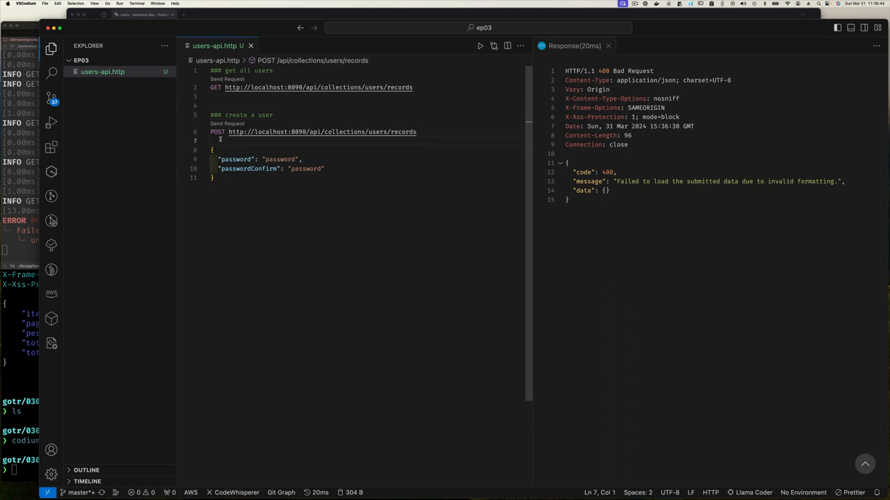
type("con")
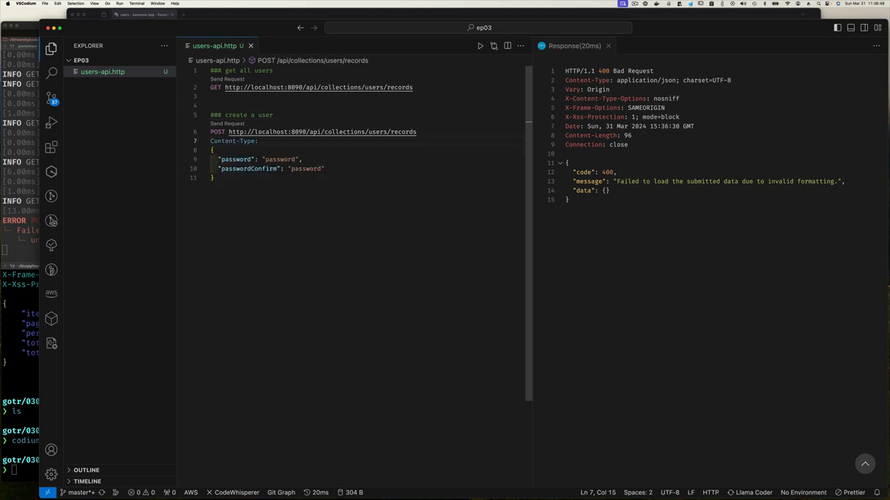
type("appli")
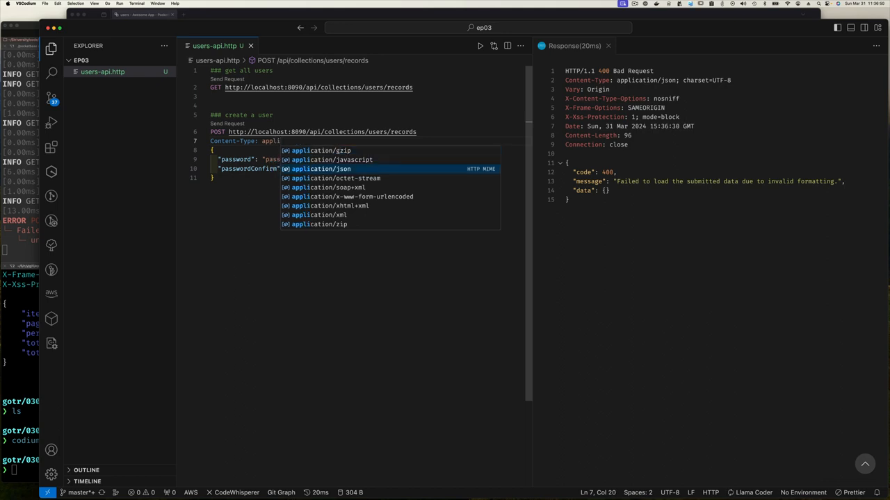
left_click(320, 168)
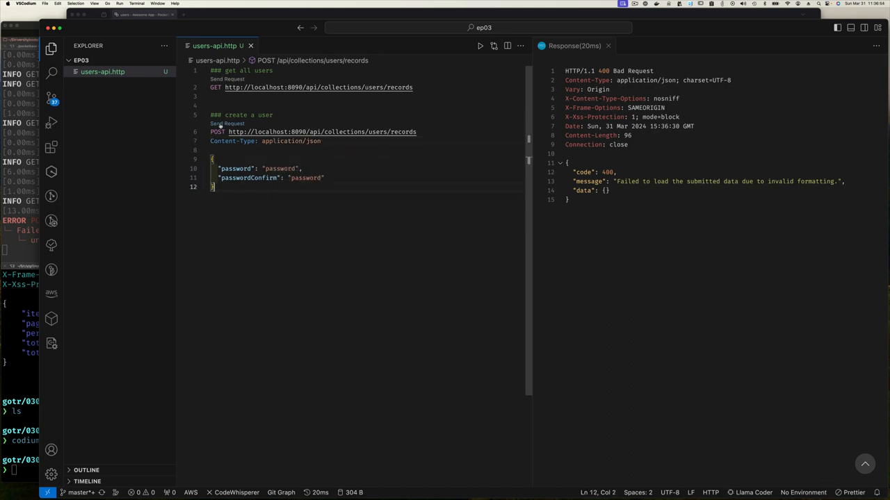
Step: Resend the create-user POST, get 200 OK, and inspect the username field of the new record
left_click(228, 123)
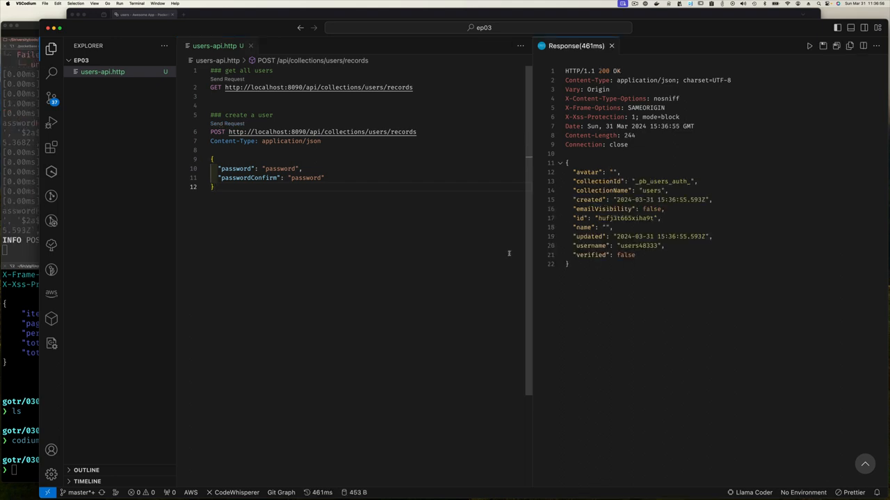
double_click(590, 245)
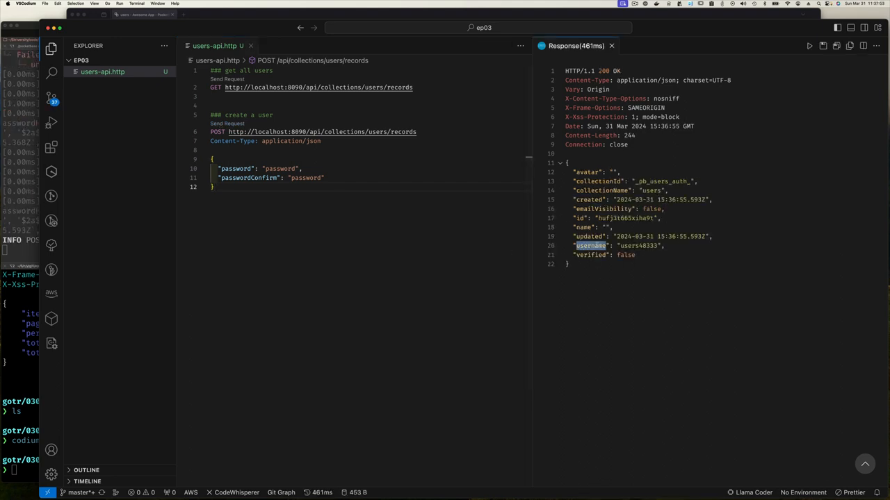
double_click(638, 245)
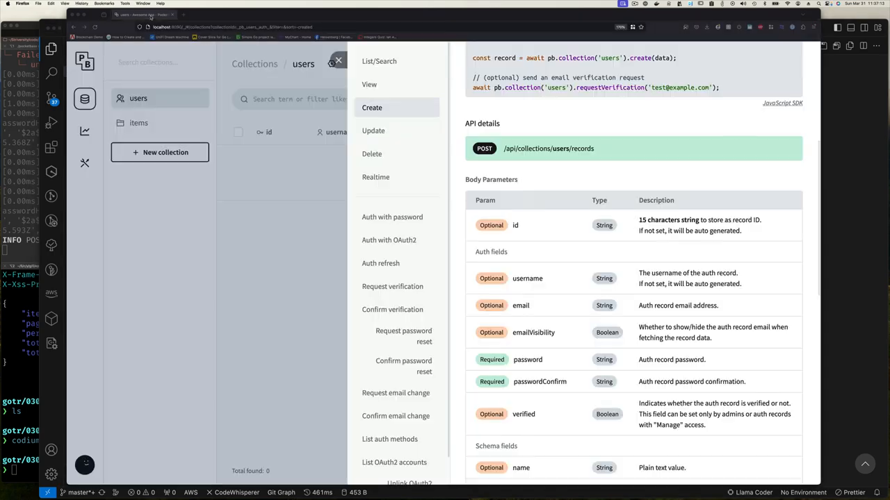
left_click(339, 60)
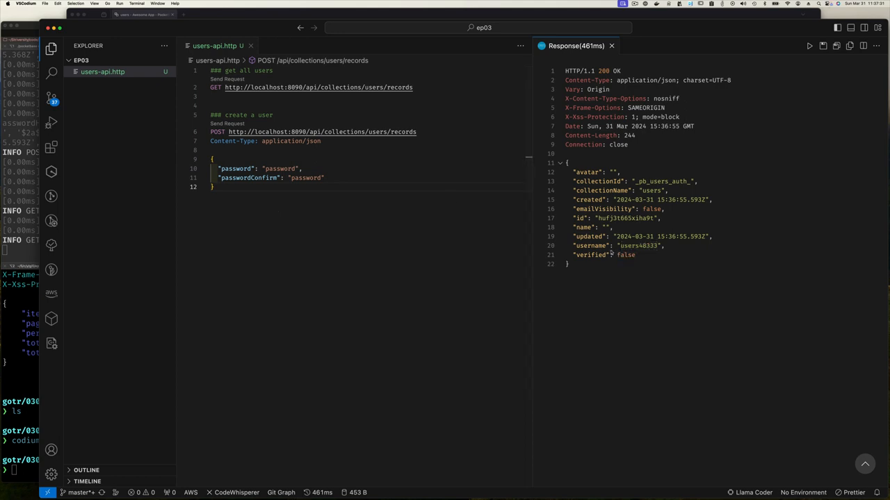
mouse_move(597, 255)
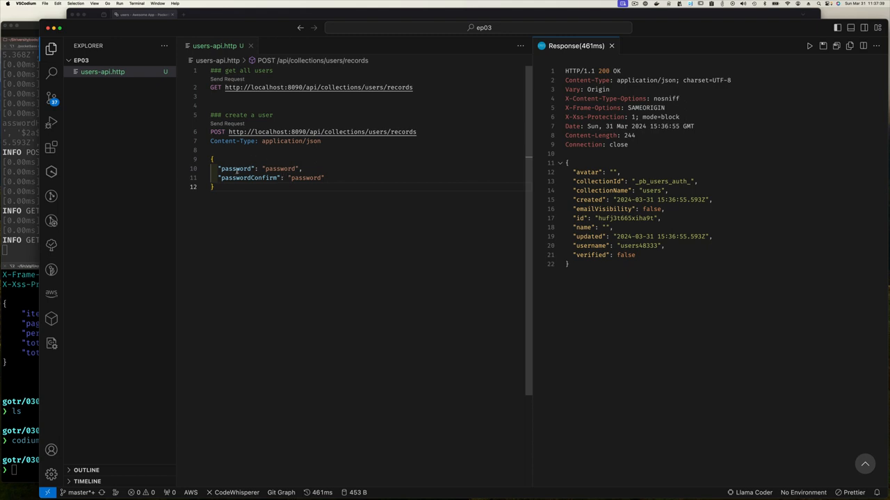
mouse_move(287, 169)
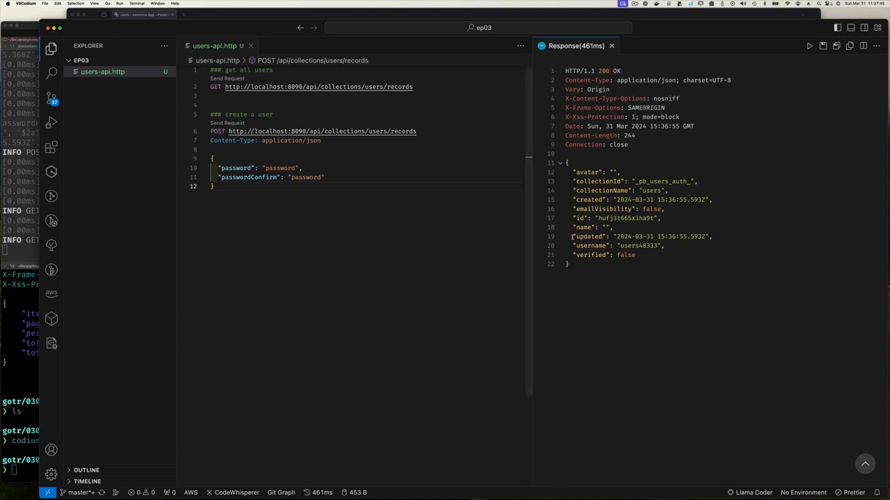
left_click(236, 217)
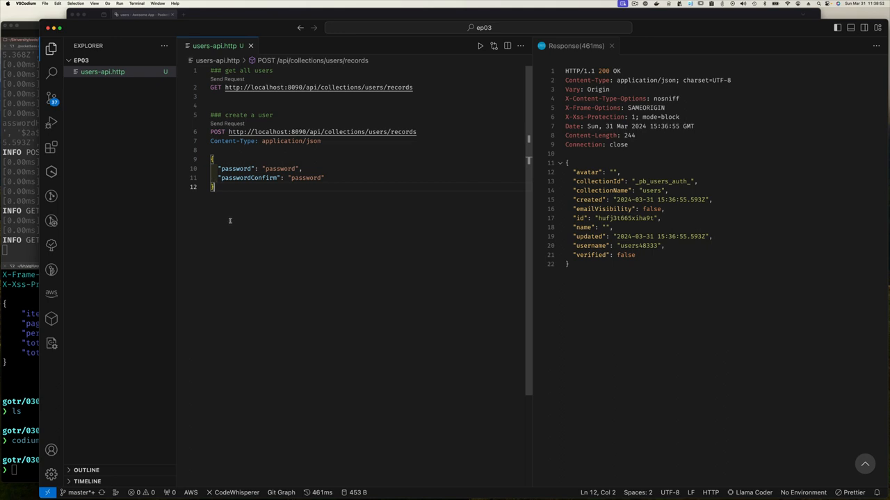
mouse_move(319, 86)
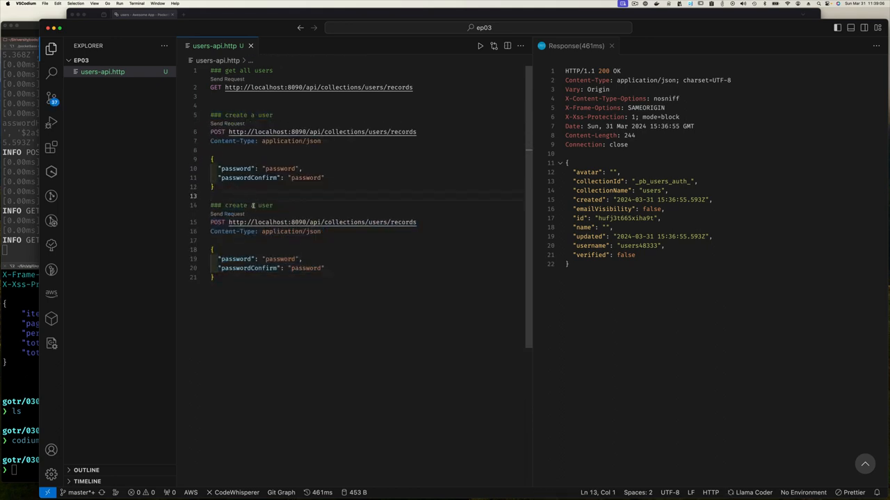
Step: Copy the request as '### create another user' with "username": "john.doe" and an email field in its body
type("another")
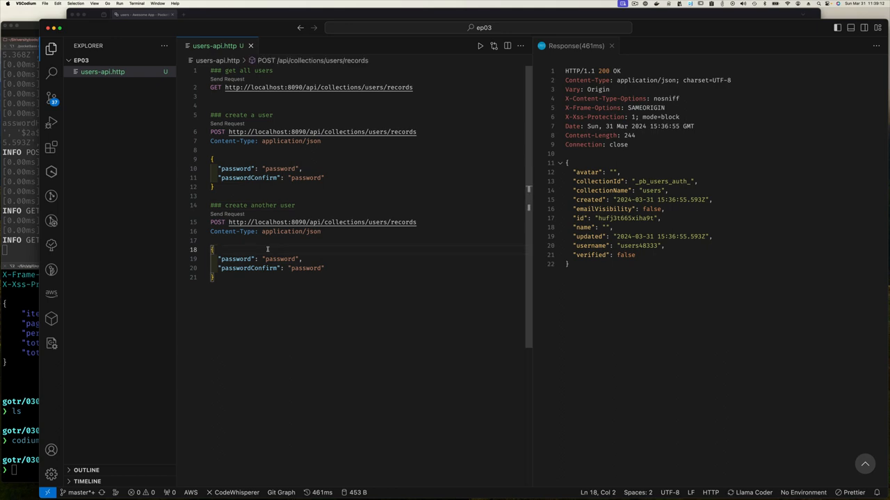
key("enter")
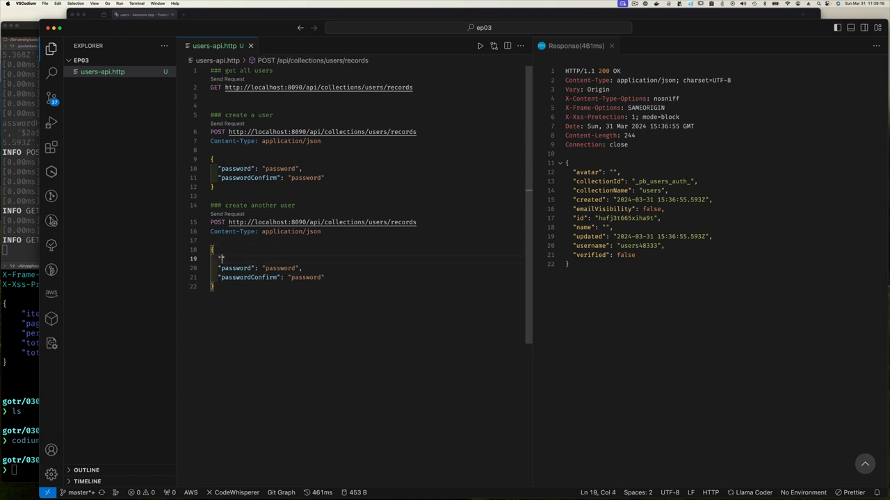
type("\"username\": \"john.doe\",")
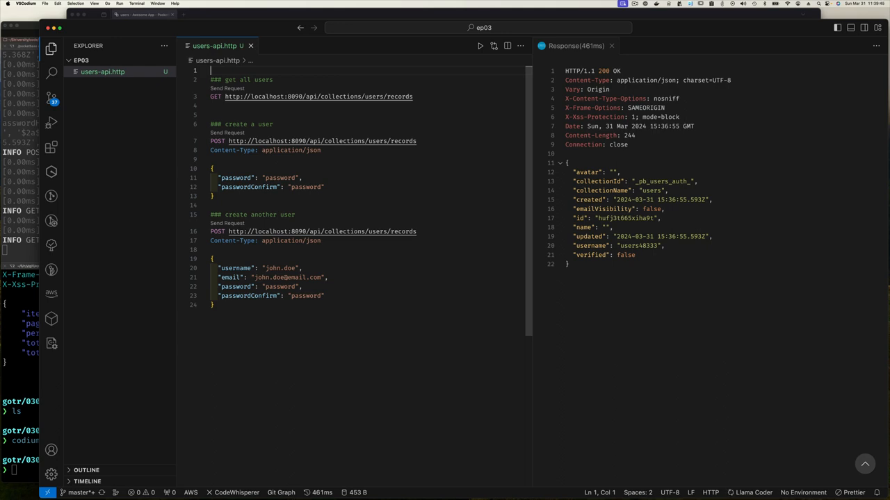
type("#")
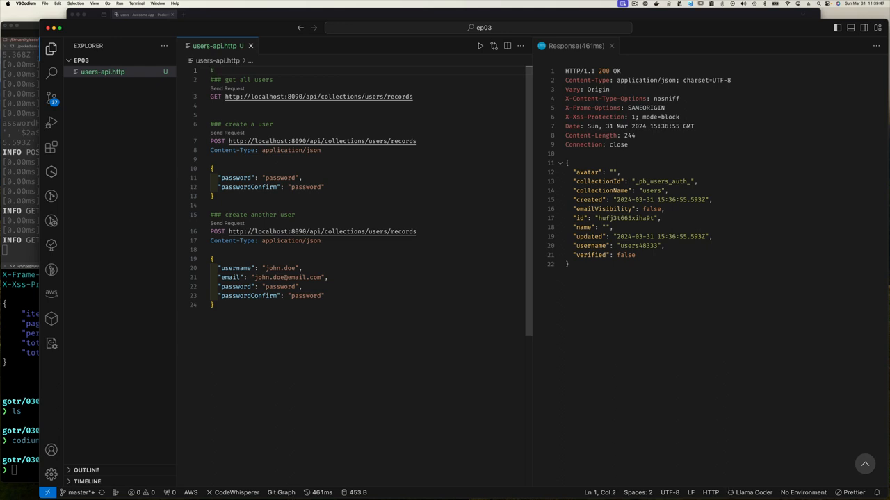
type("us")
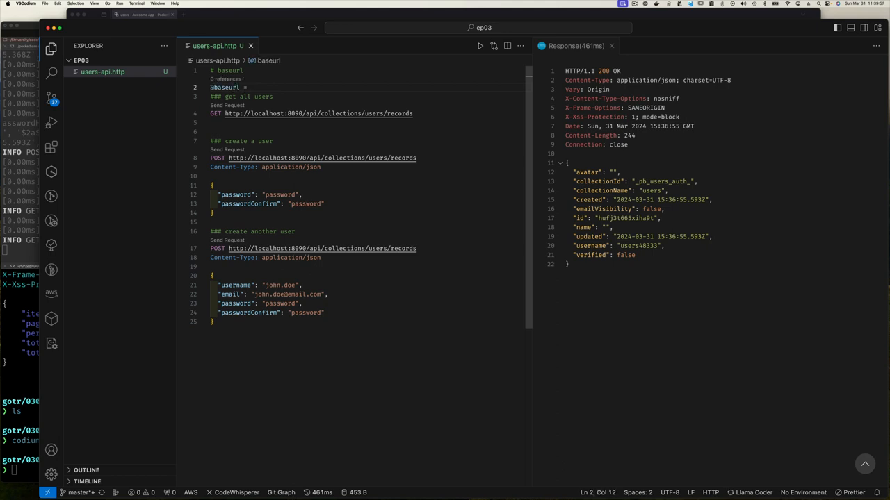
type("http://")
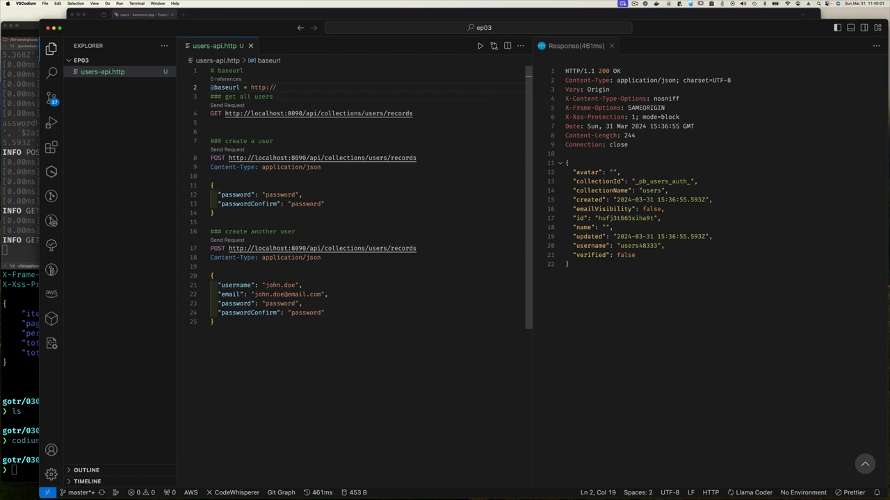
type("localhost:")
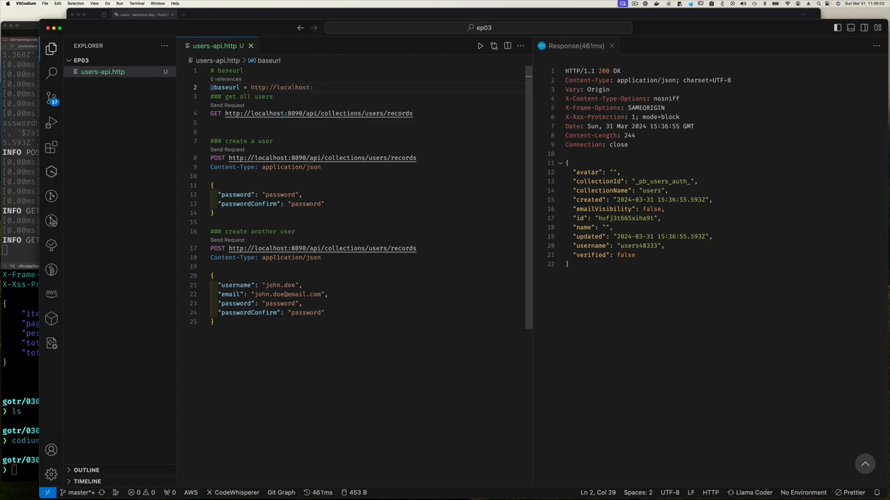
type("8090")
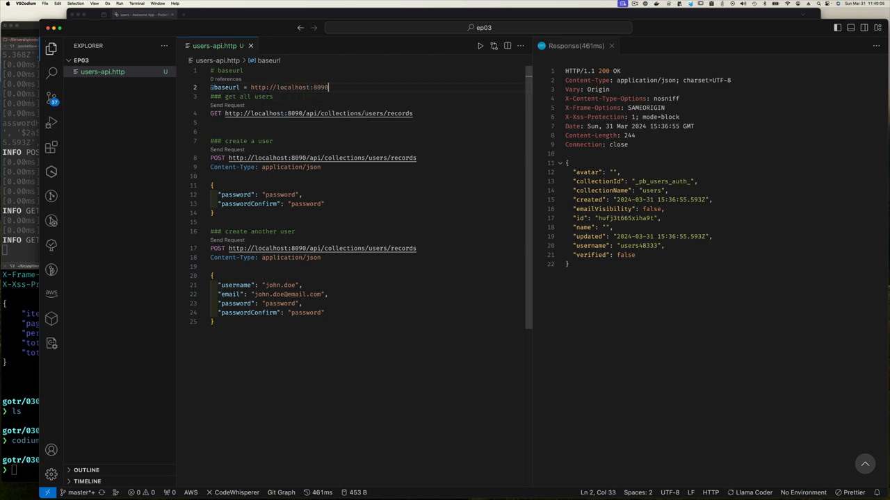
type("/api/collections")
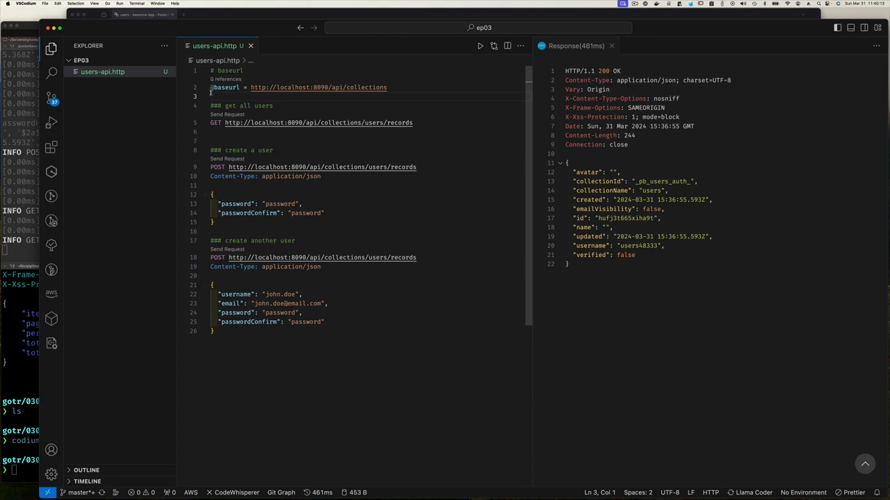
mouse_move(318, 122)
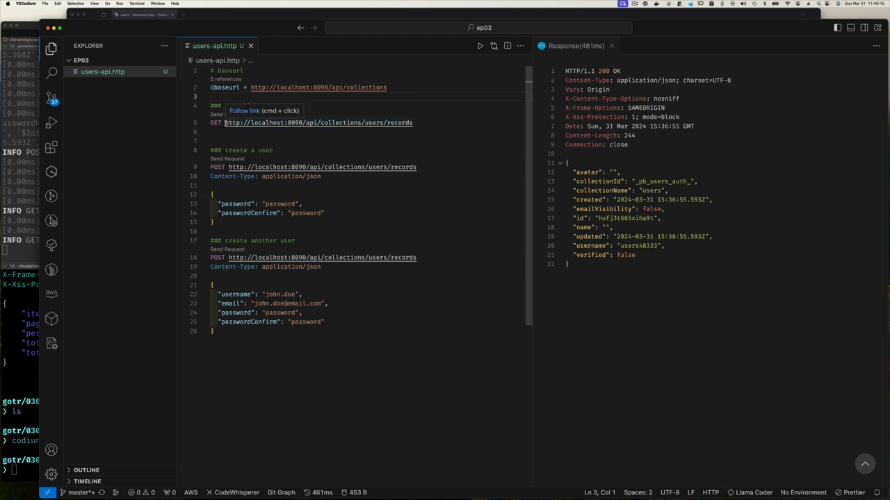
left_click_drag(223, 122, 364, 123)
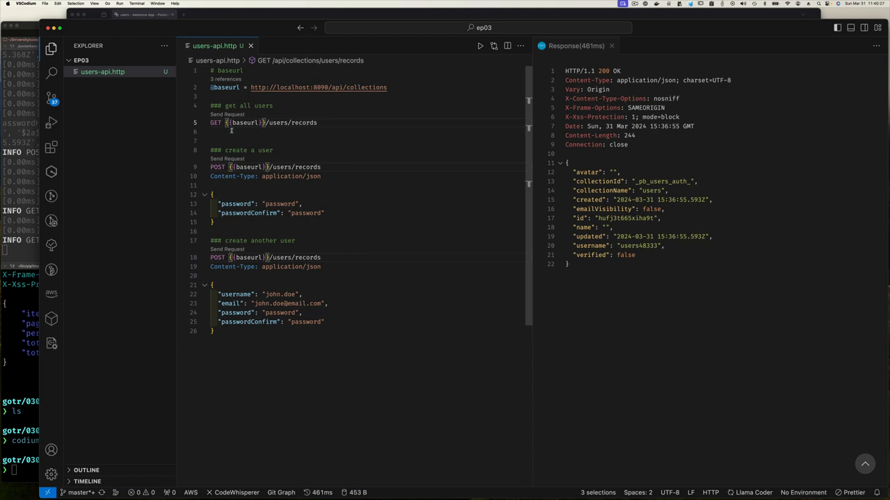
mouse_move(243, 122)
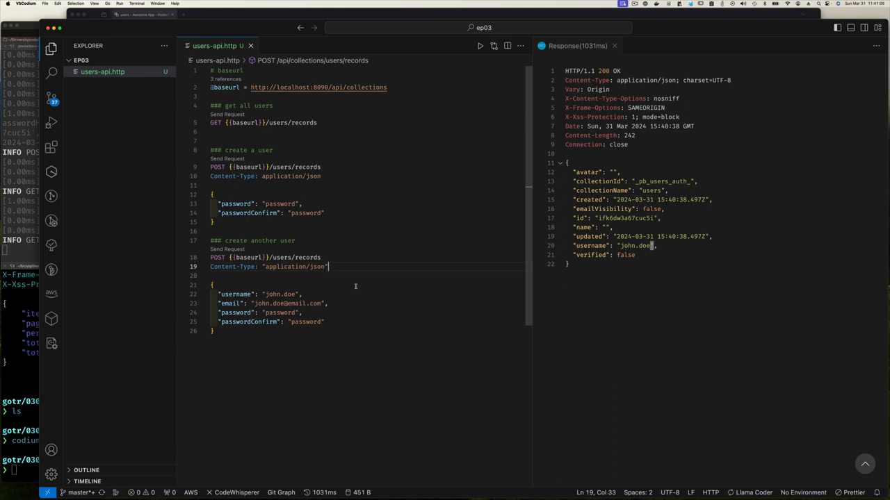
mouse_move(260, 335)
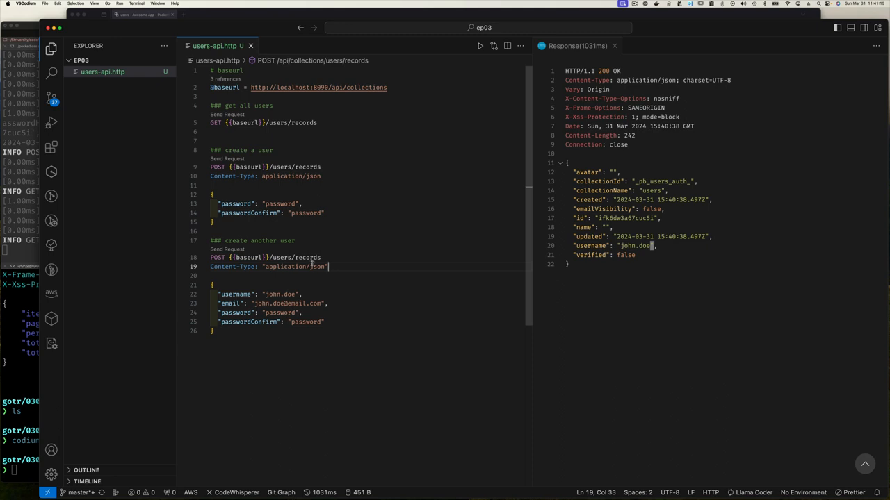
key("backspace")
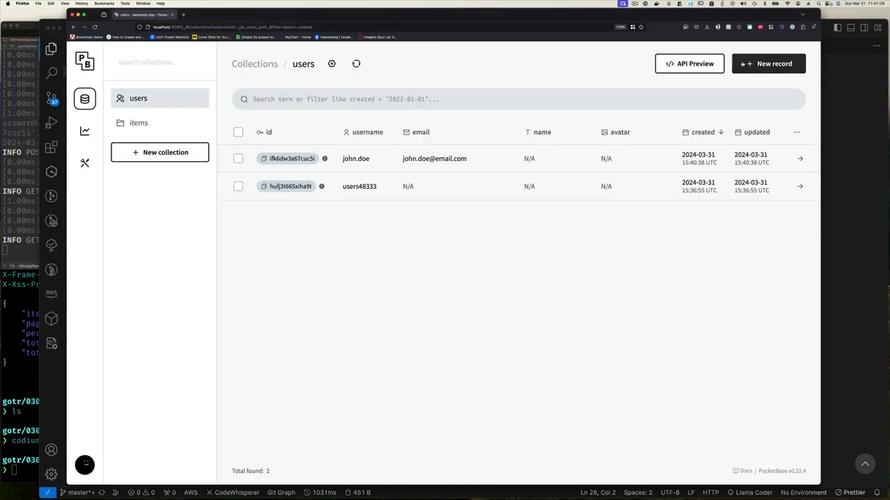
Step: Reopen the users collection's API Preview on the List/Search documentation
left_click(689, 64)
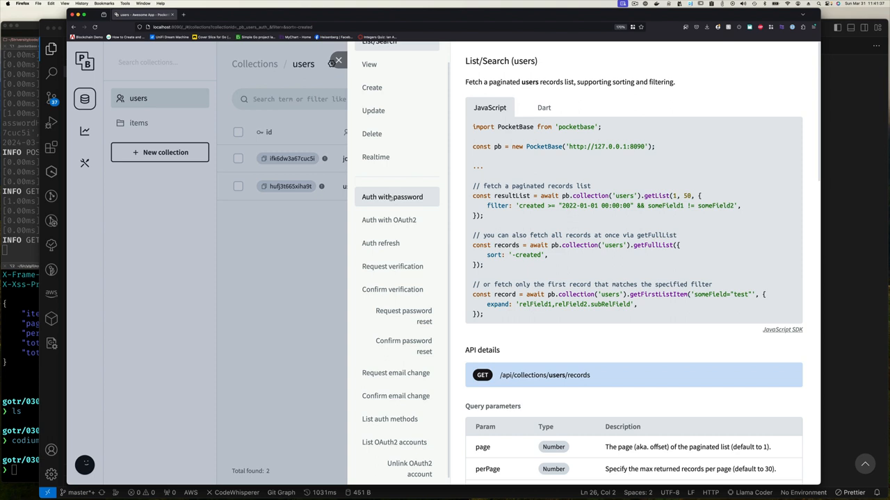
Step: Review the Auth with password docs and select the /api/collections/users/auth-with-password endpoint path
left_click(392, 198)
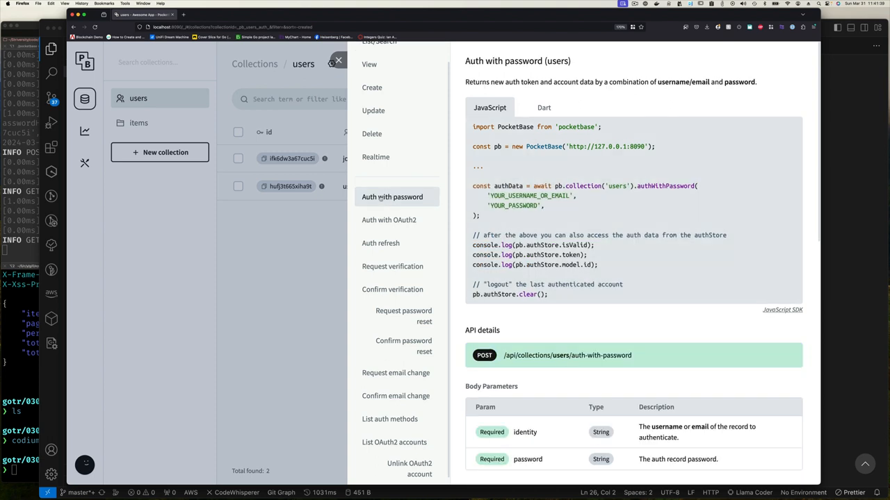
mouse_move(388, 200)
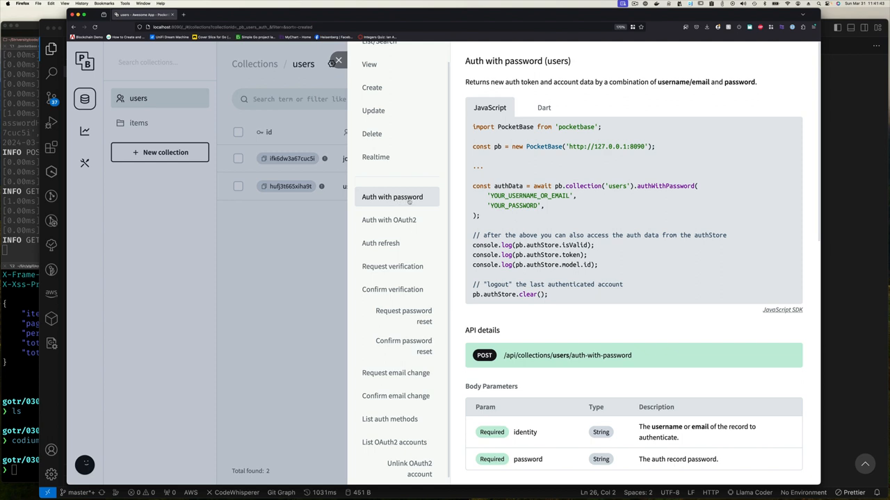
mouse_move(546, 203)
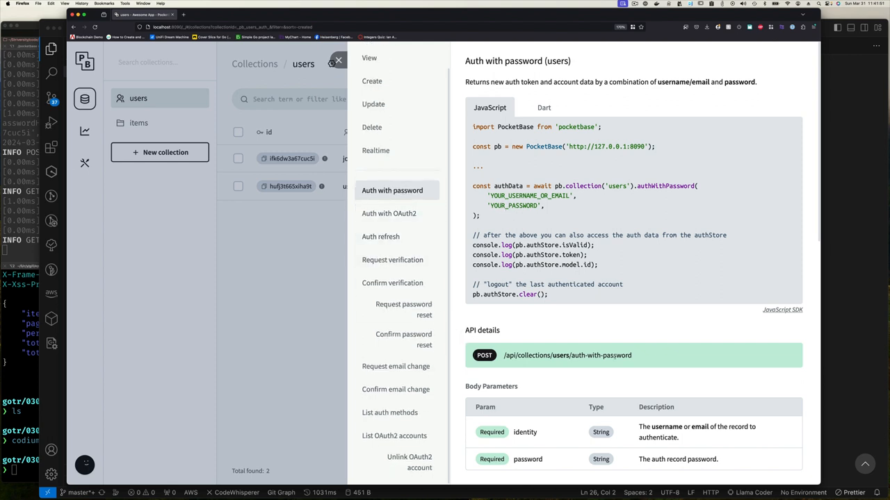
double_click(602, 356)
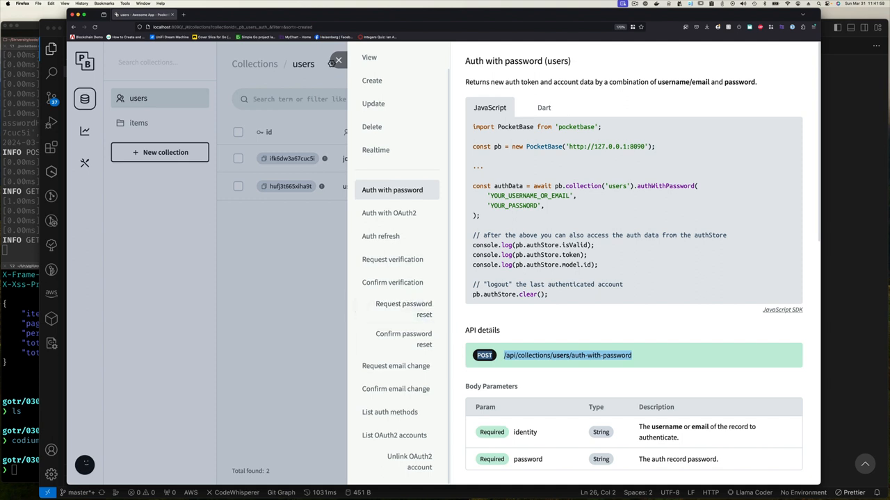
scroll("down", 3)
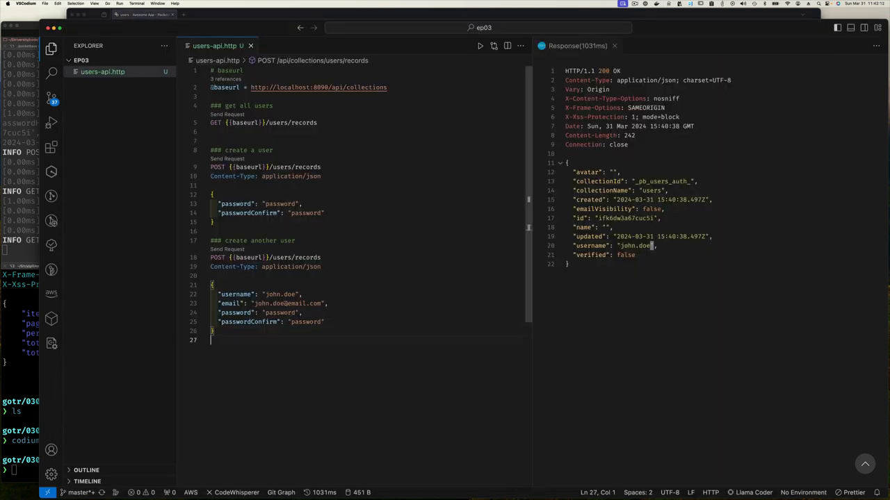
Step: Add a '### auth' POST to {{baseurl}} auth-with-password with a Content-Type: application/json header
type("###")
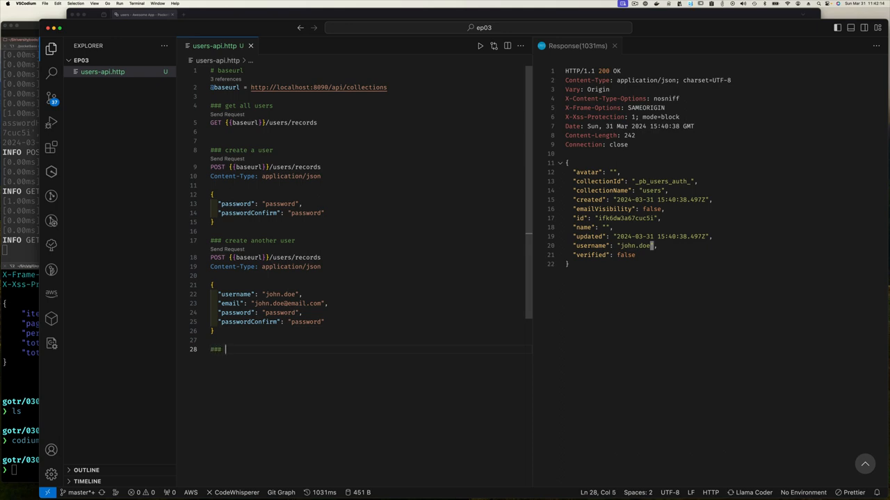
type("auth with user and password")
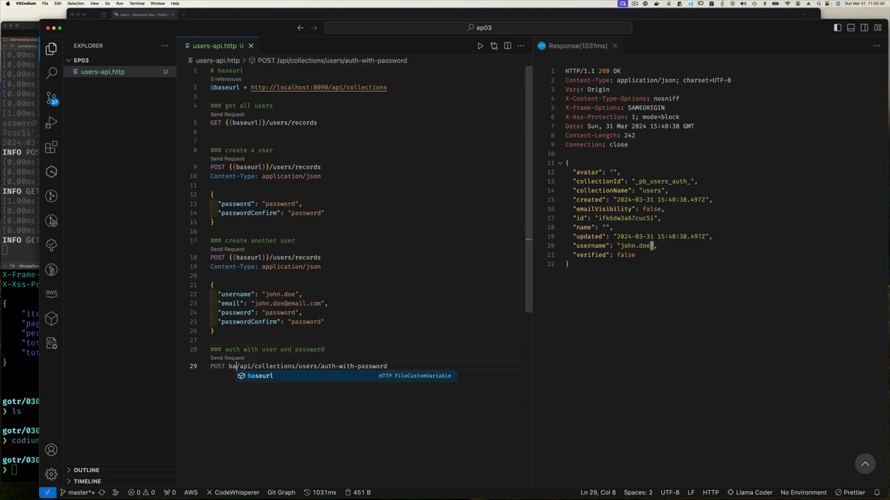
key("Tab")
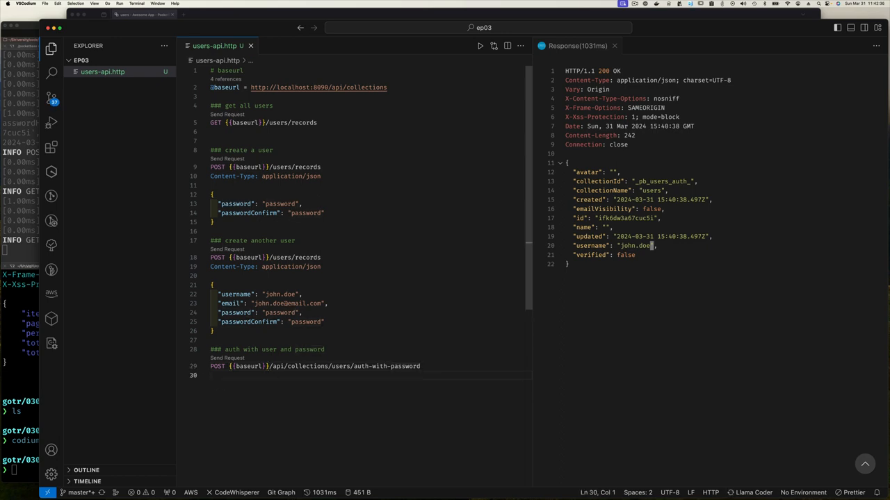
type("Content-Type:")
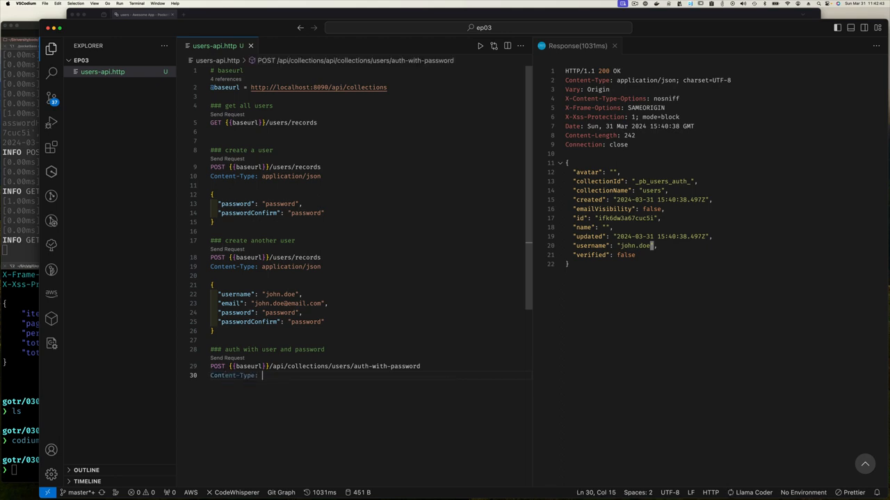
type("application/json")
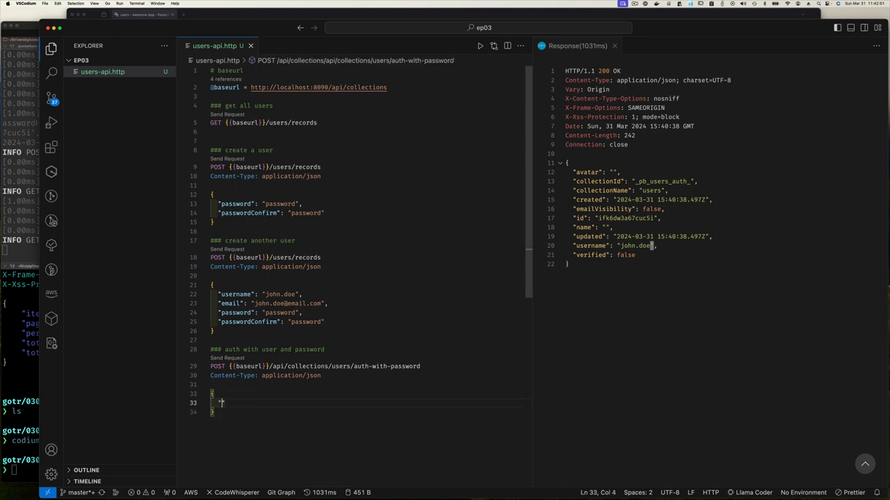
type("\"identity\": \"john.doe\",")
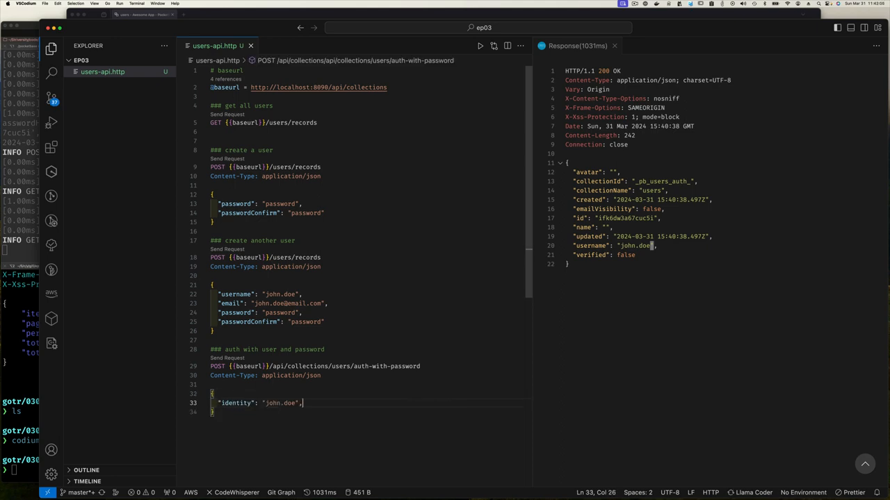
type("\"password\": \"password\"")
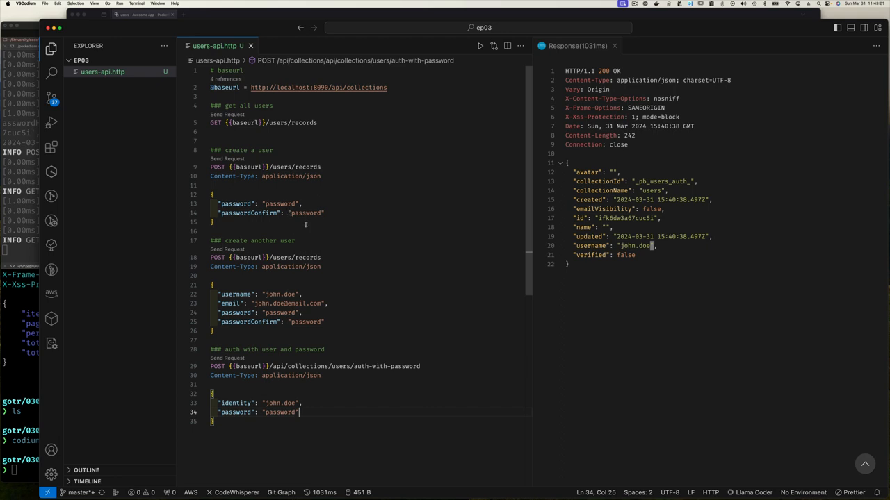
mouse_move(305, 224)
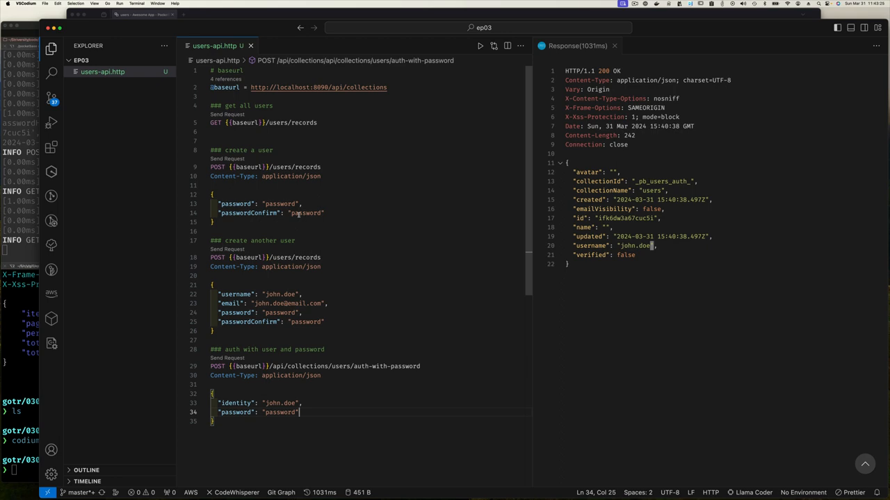
mouse_move(303, 231)
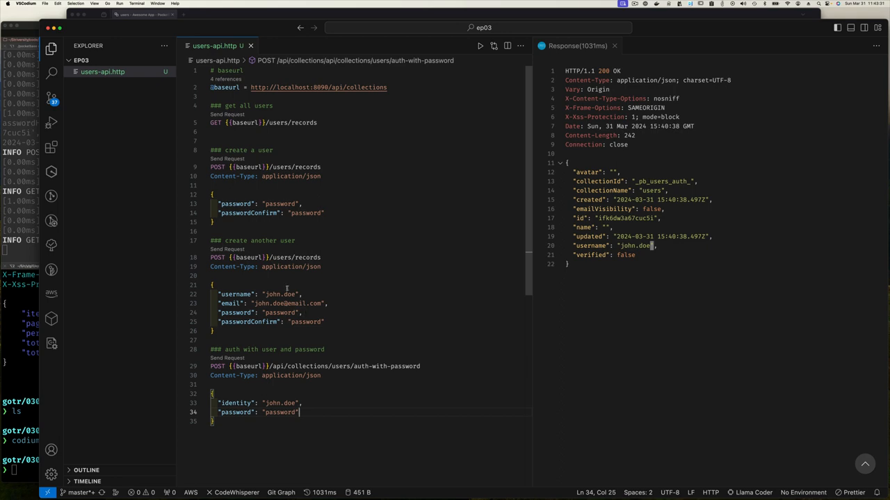
mouse_move(303, 411)
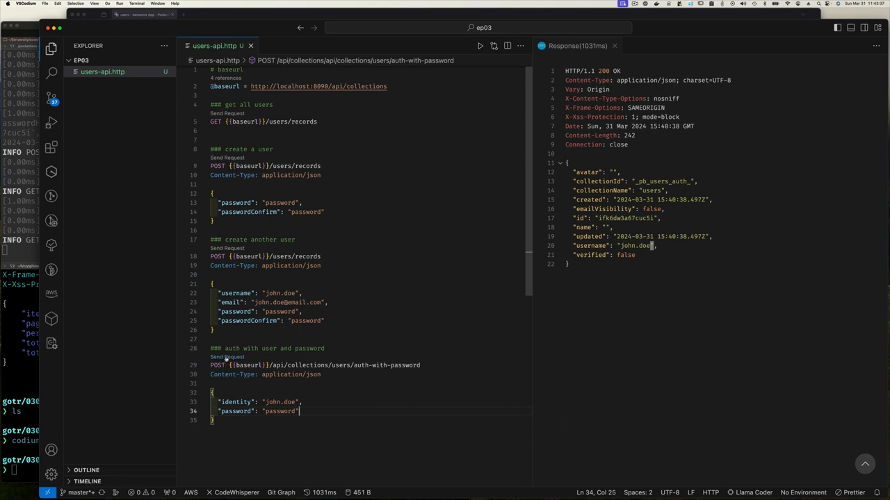
Step: Remove the duplicated 'api' from the auth URL after the 404 and get 200 with john.doe's token
left_click(480, 44)
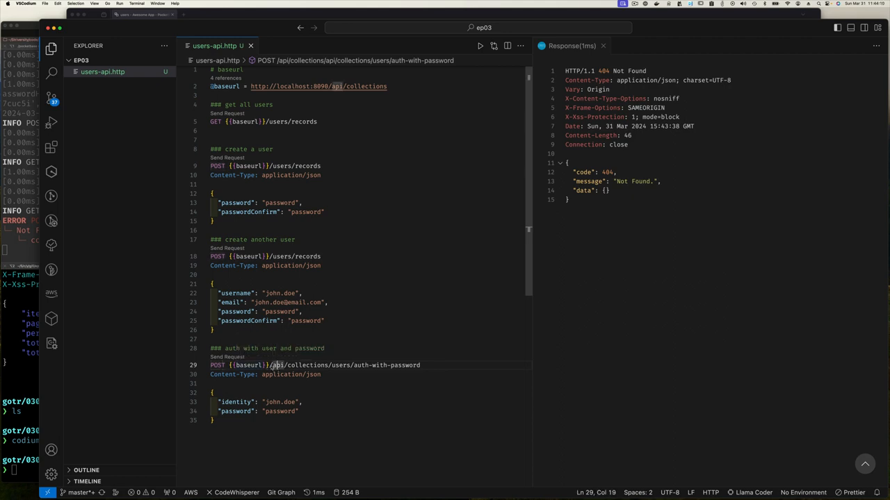
double_click(301, 364)
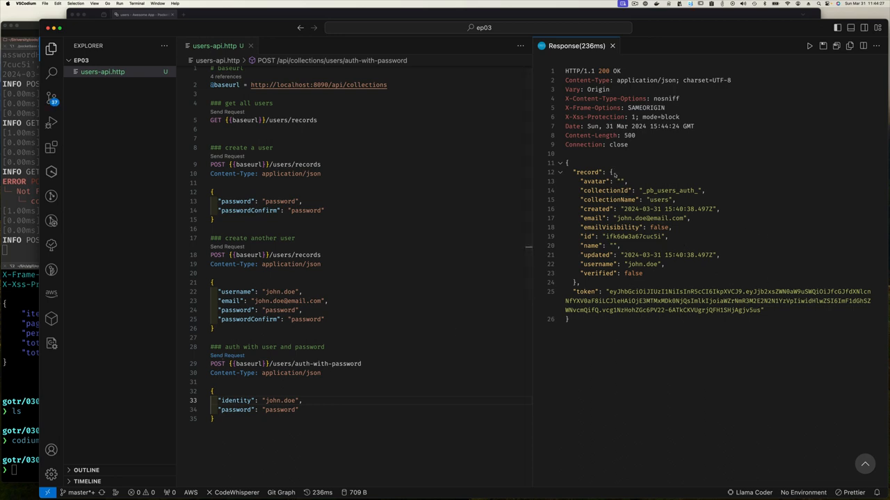
mouse_move(582, 286)
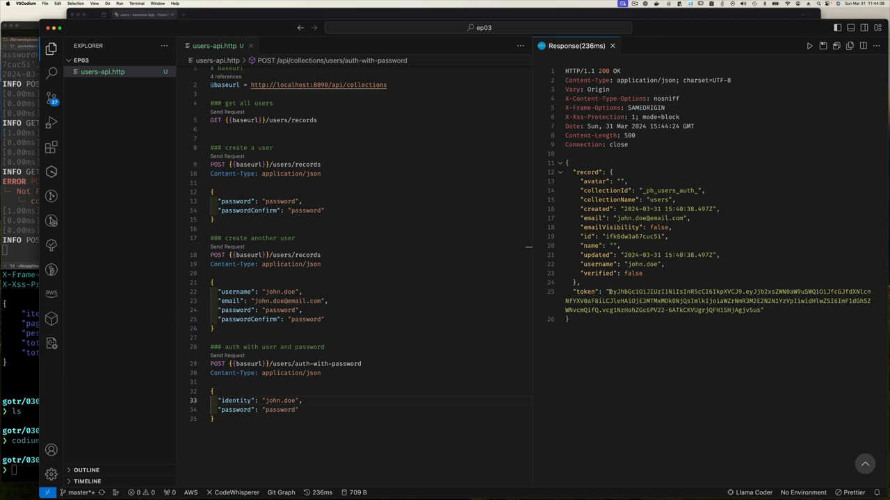
left_click_drag(610, 292, 665, 300)
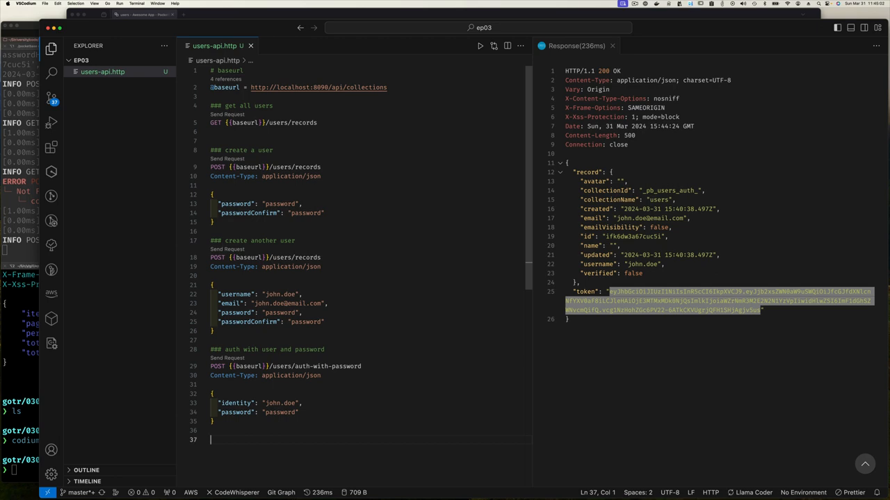
type("# save")
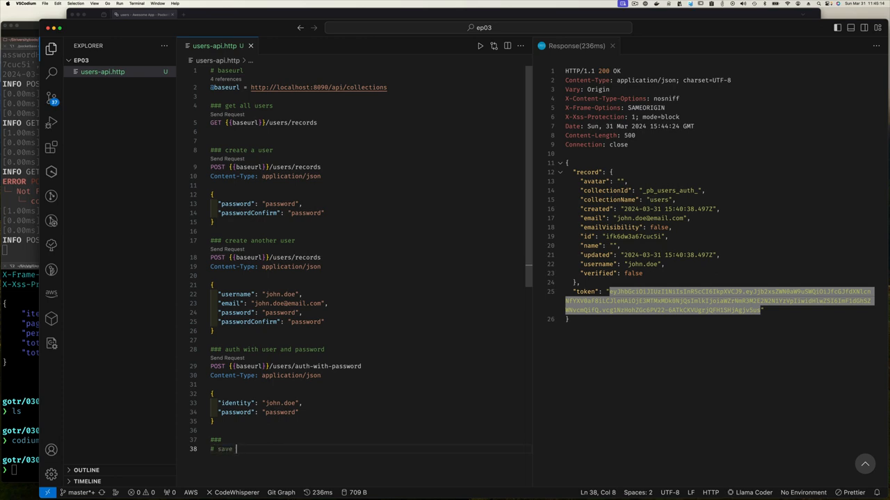
type("JWT")
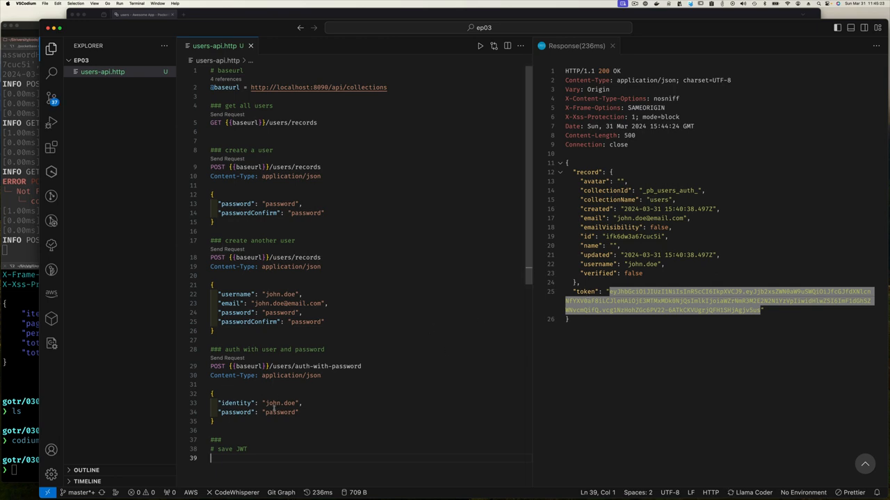
left_click(261, 412)
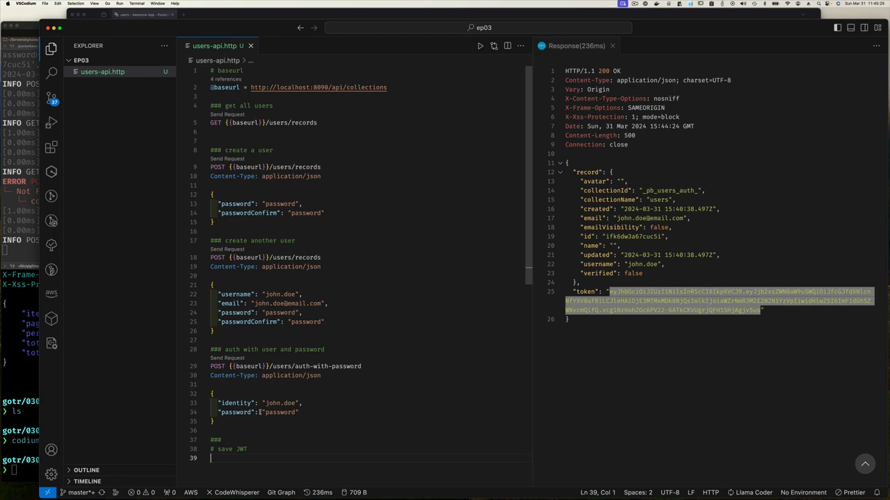
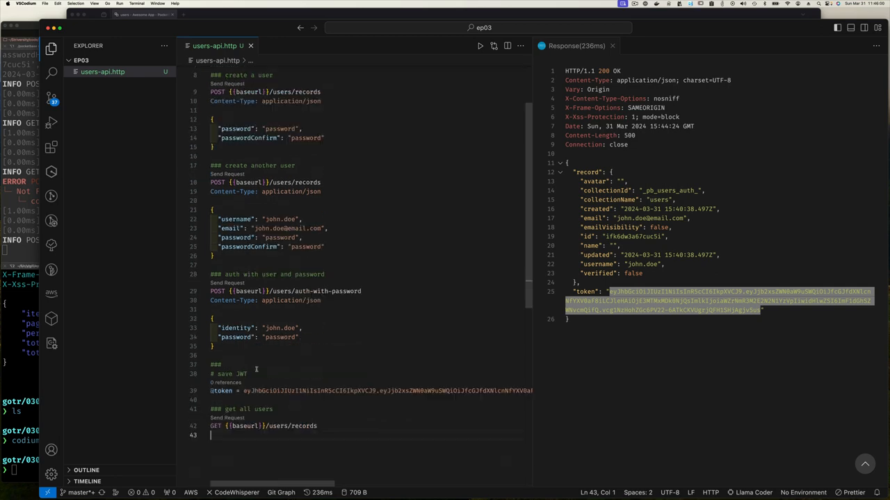
Step: Add a 'get all users' GET request below and send it
scroll("down", 3)
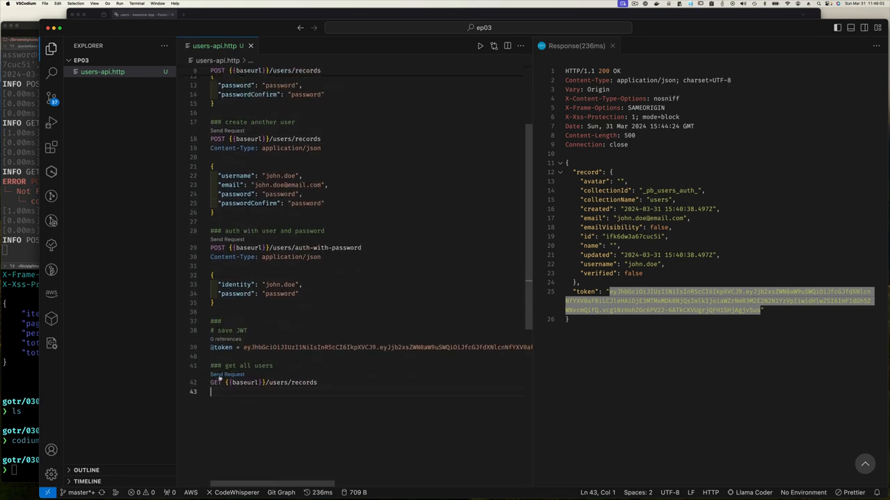
left_click(228, 374)
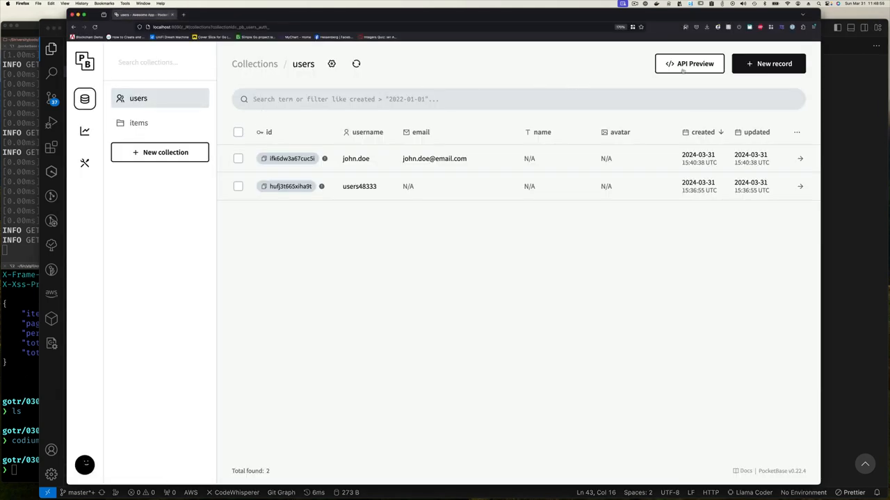
Step: View the users collection's Auth refresh API docs requiring an Authorization token header
left_click(690, 64)
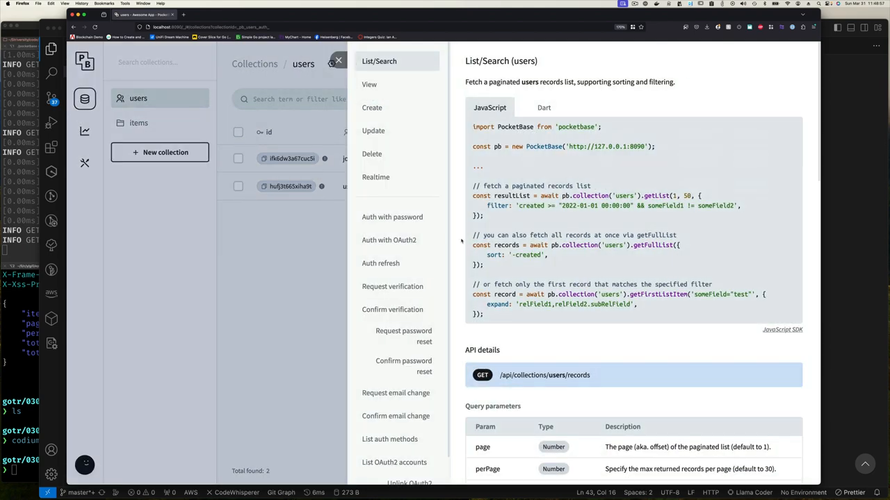
scroll("down", 3)
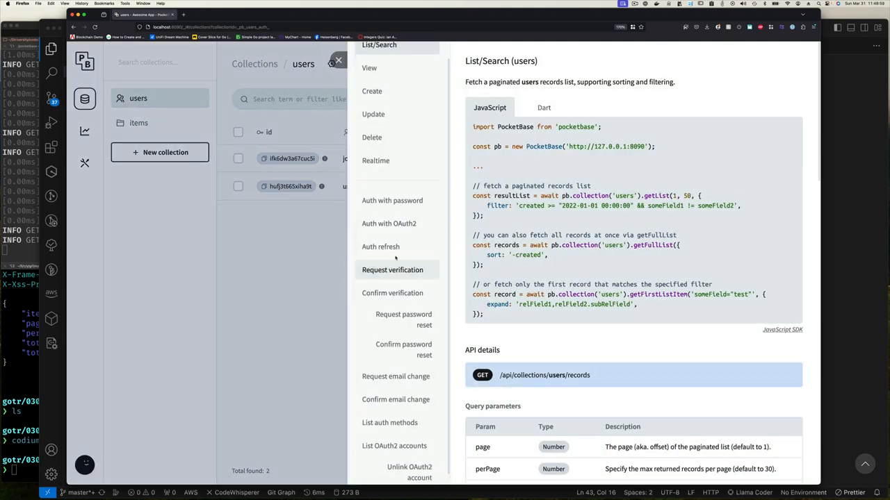
left_click(381, 247)
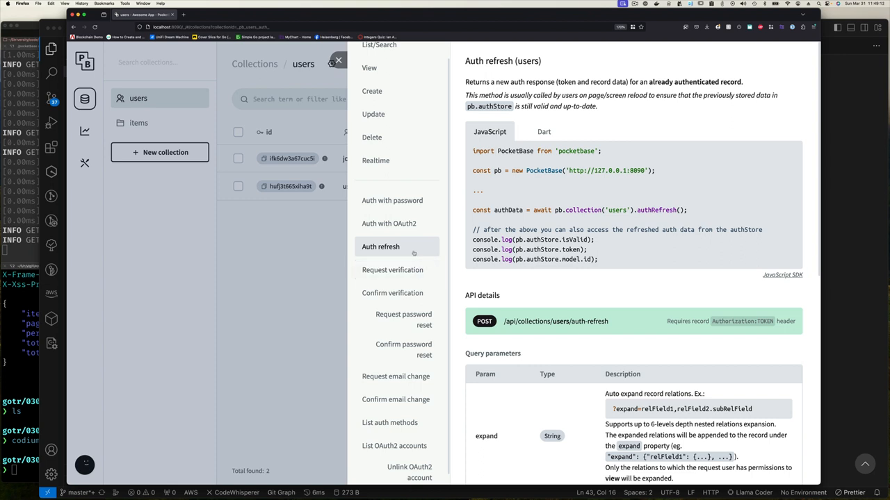
mouse_move(670, 322)
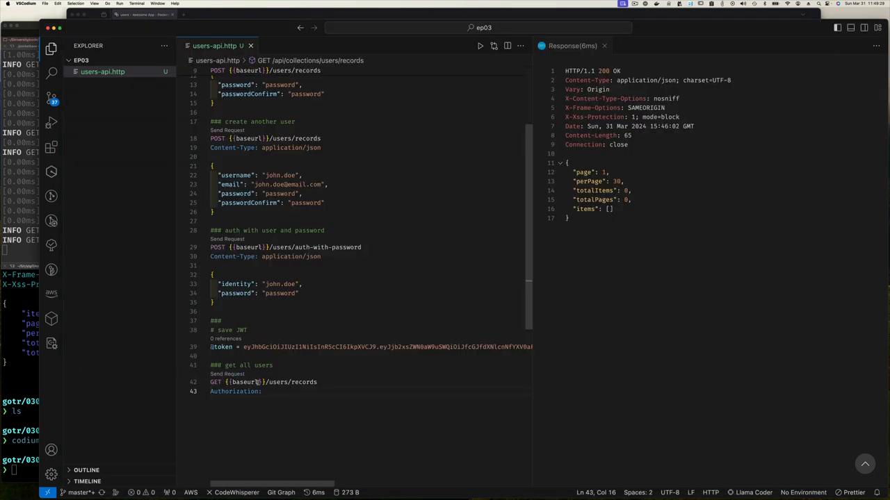
Step: Add 'Authorization: Bearer {{token}}' to the get all users request so it returns john.doe
type("Bearer")
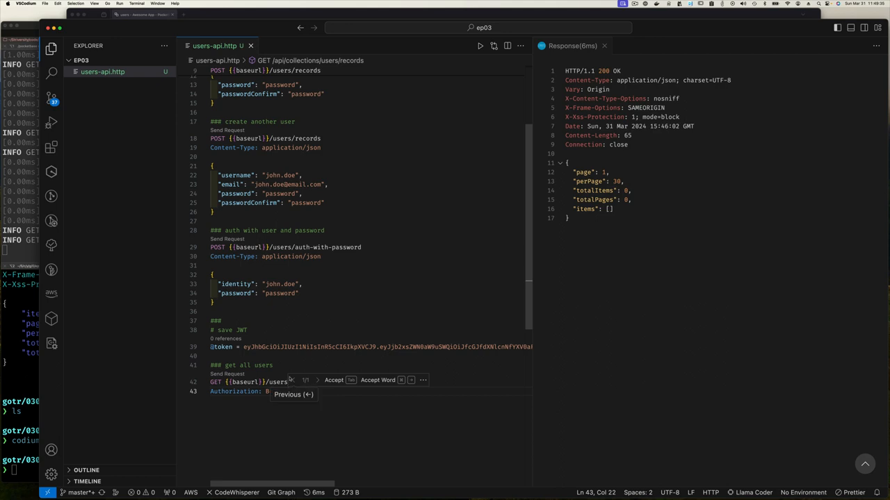
type("token}}")
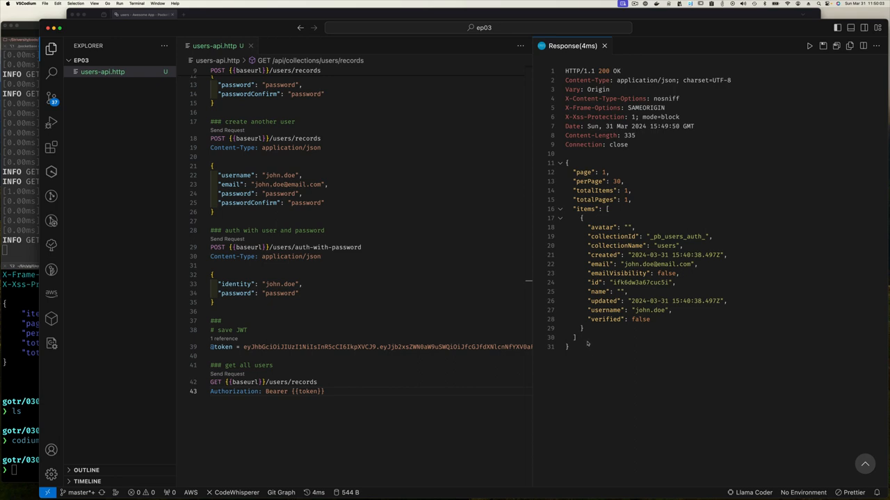
mouse_move(580, 339)
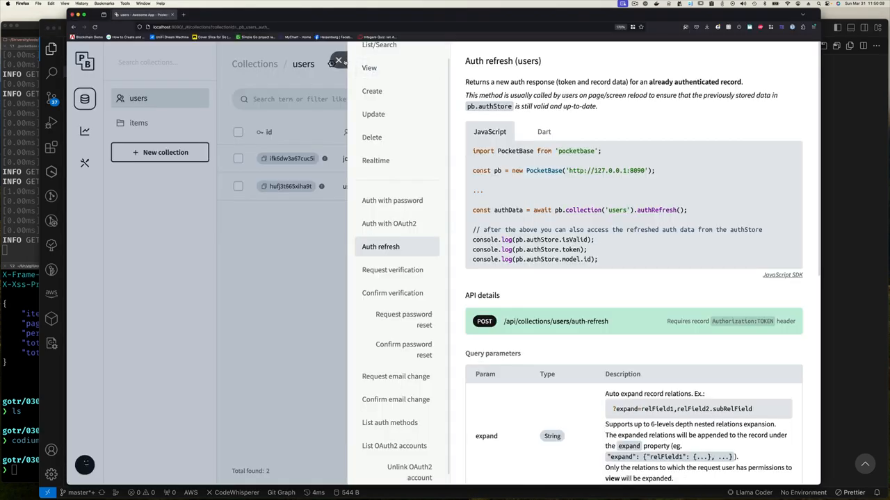
left_click(339, 59)
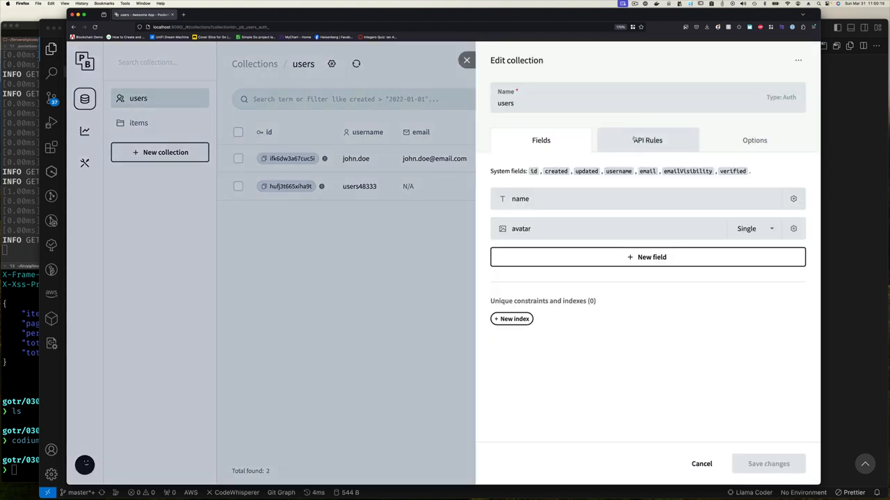
left_click(648, 139)
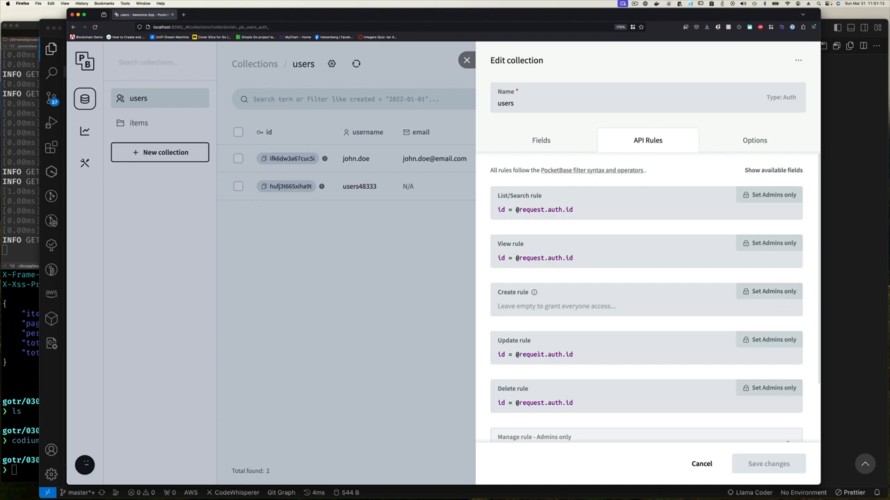
scroll("down", 3)
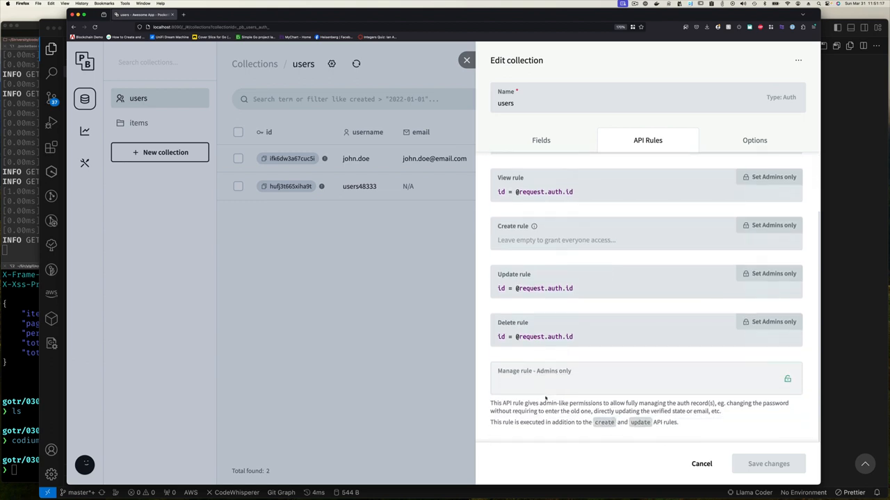